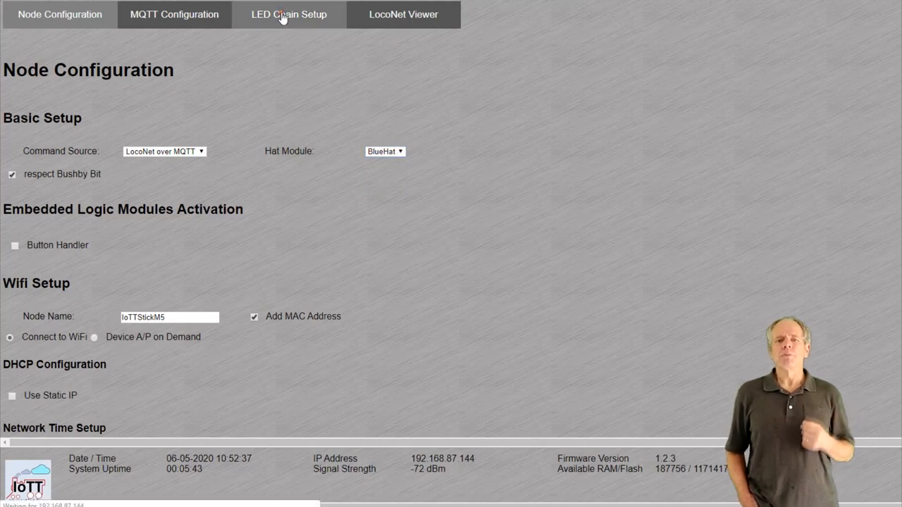
Step: Switch to the LED Chain Setup tab to load the LED chain configuration
{"action": "left_click", "coordinate": [289, 14]}
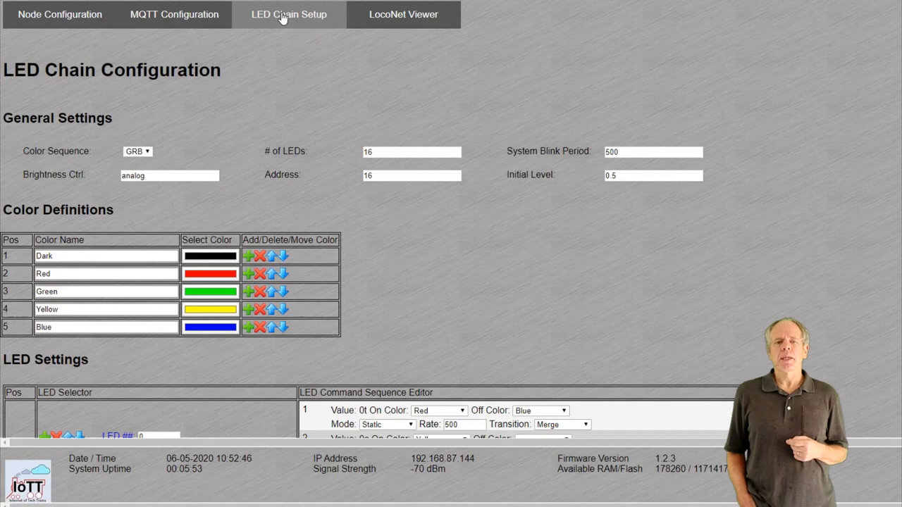
{"action": "mouse_move", "coordinate": [126, 131]}
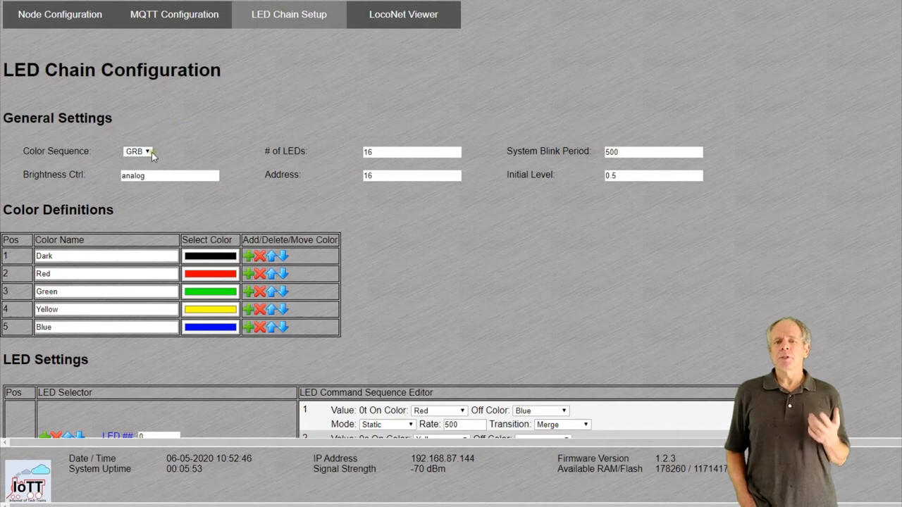
{"action": "left_click", "coordinate": [137, 150]}
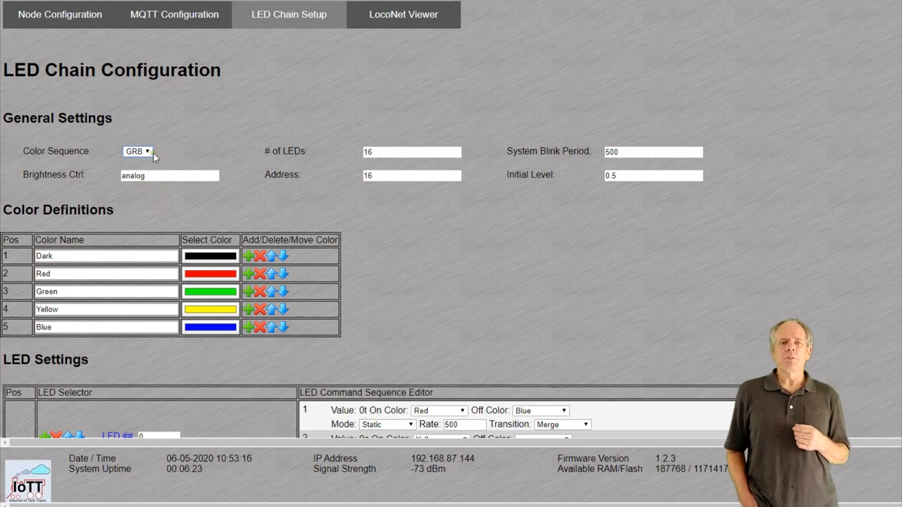
{"action": "mouse_move", "coordinate": [168, 155]}
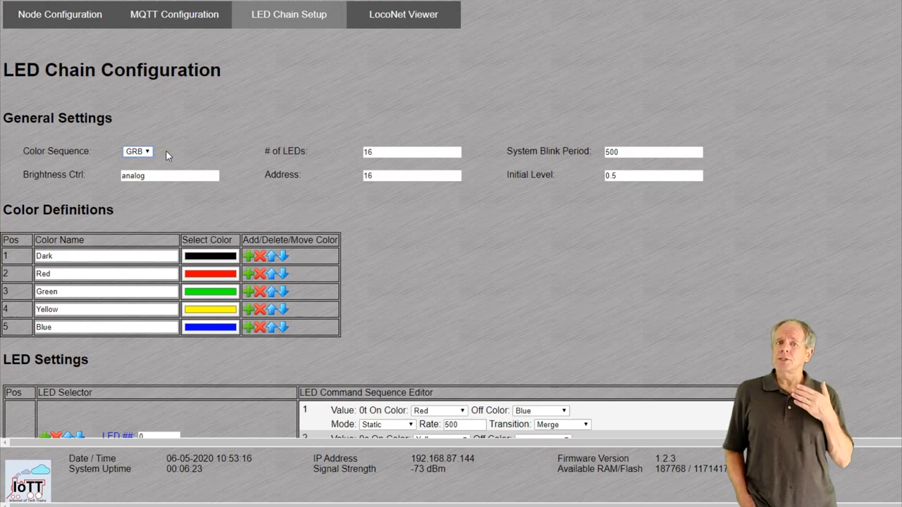
{"action": "mouse_move", "coordinate": [159, 154]}
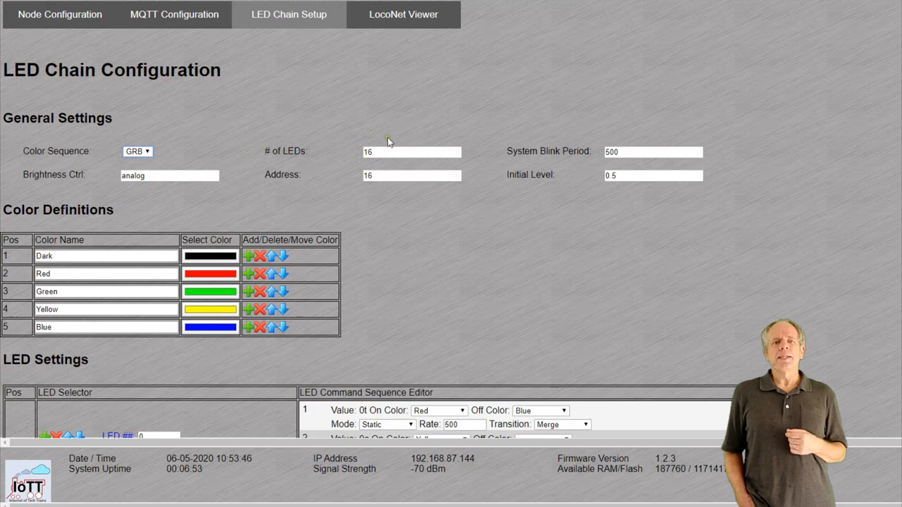
{"action": "mouse_move", "coordinate": [379, 162]}
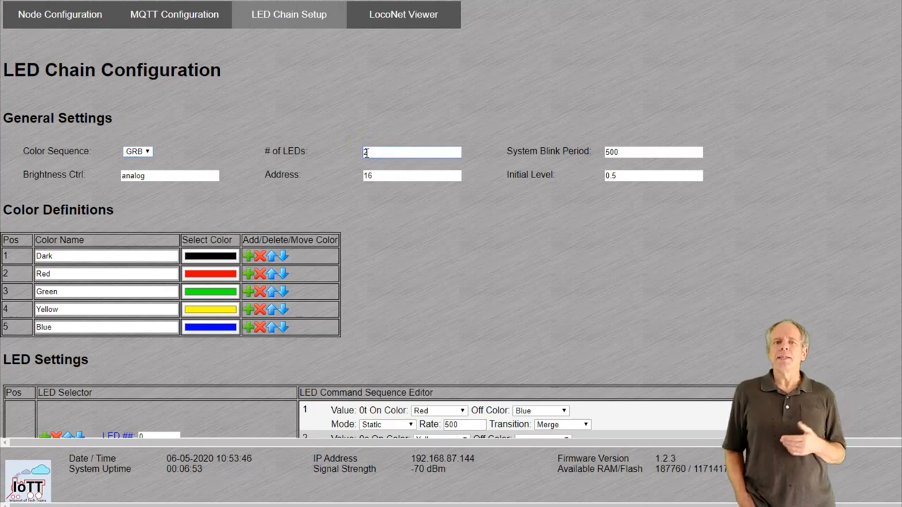
Step: Change the number of LEDs in the chain from 16 to 251
{"action": "type", "text": "251"}
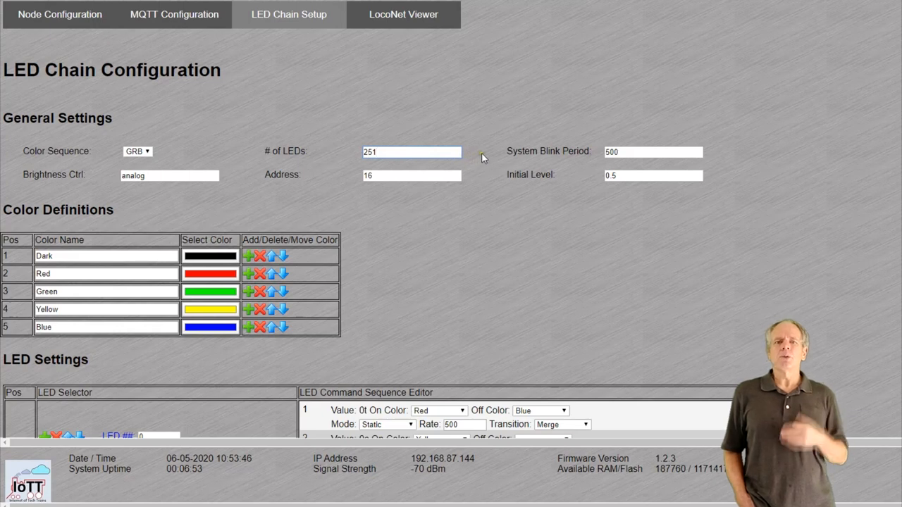
{"action": "left_click", "coordinate": [412, 152]}
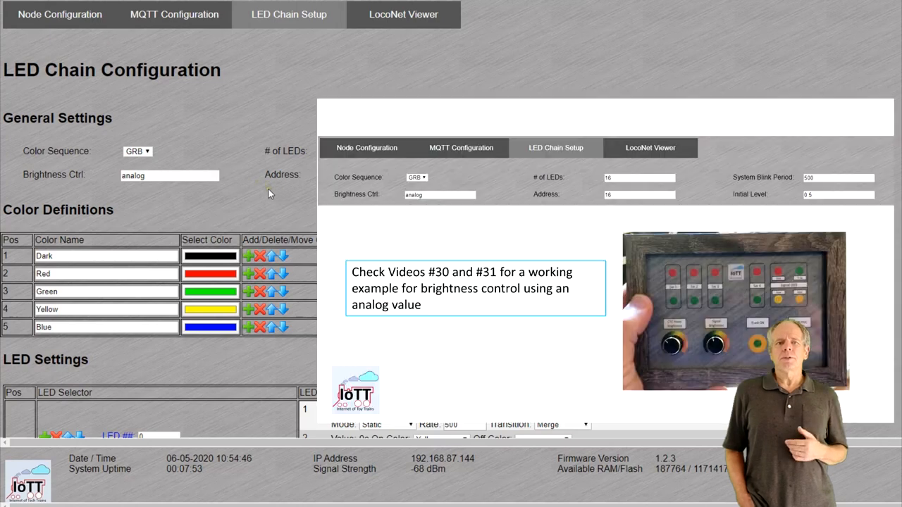
{"action": "mouse_move", "coordinate": [261, 194]}
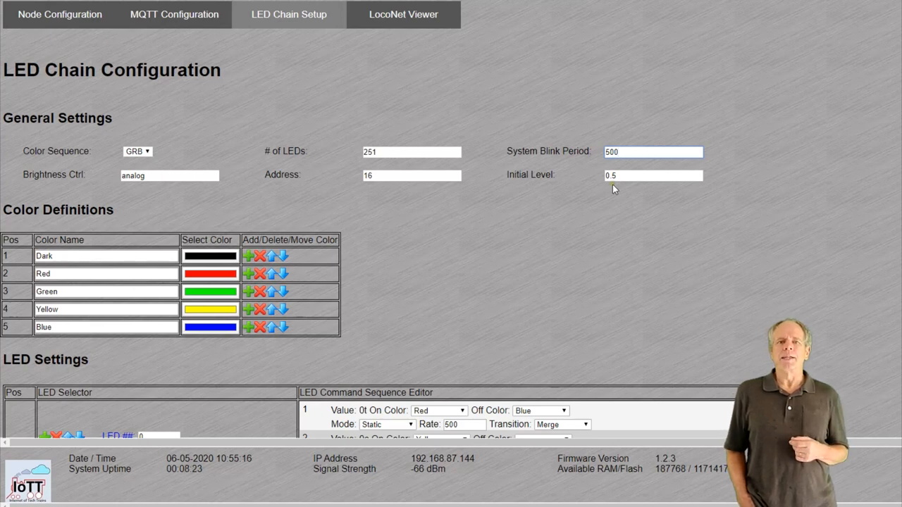
{"action": "mouse_move", "coordinate": [188, 358]}
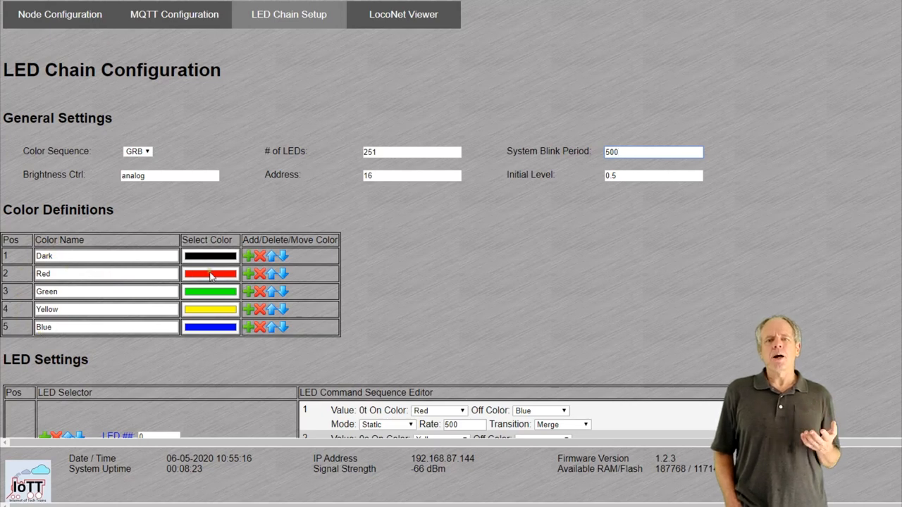
{"action": "left_click", "coordinate": [210, 273]}
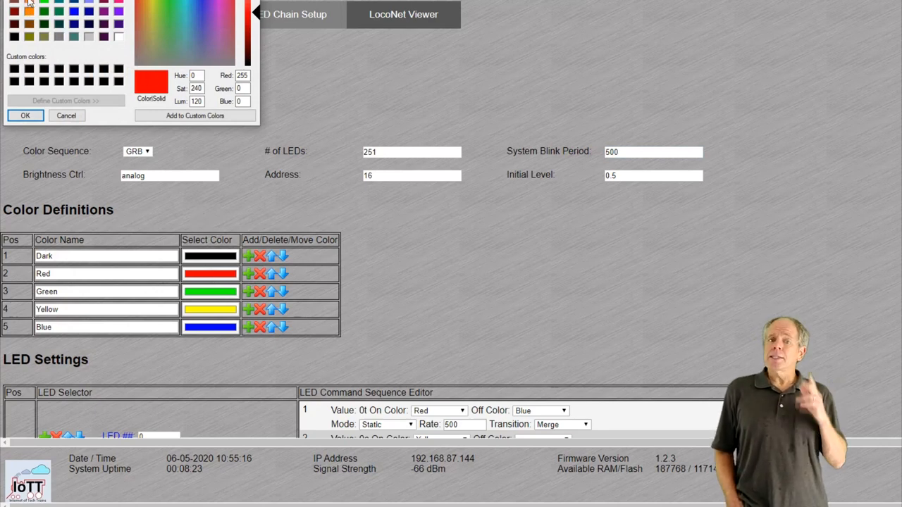
{"action": "left_click", "coordinate": [44, 11]}
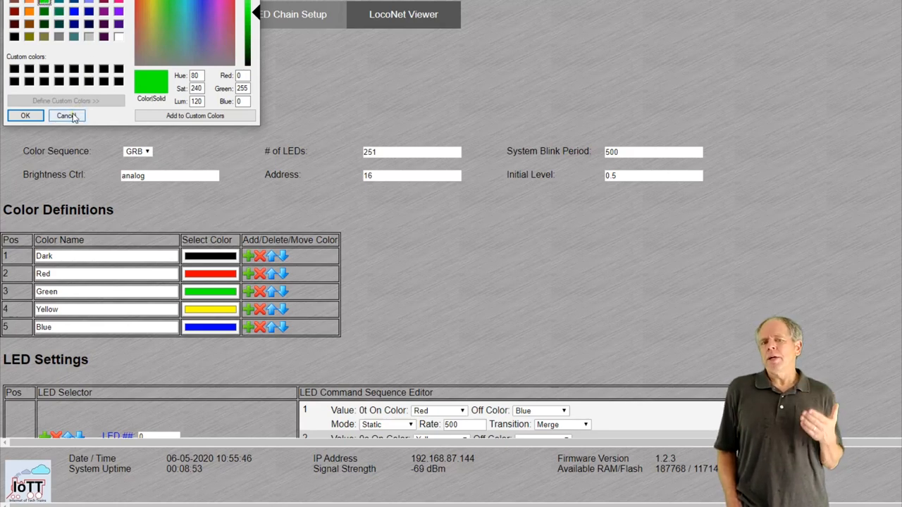
{"action": "left_click", "coordinate": [67, 115]}
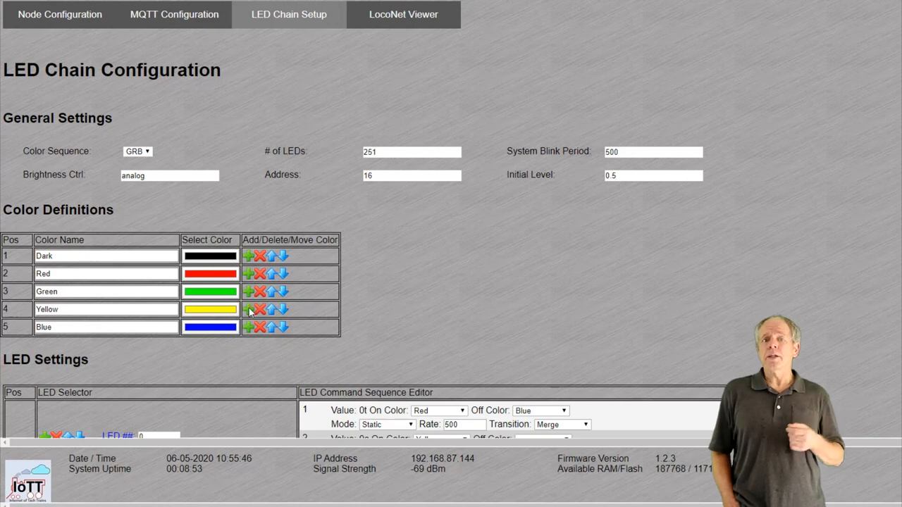
{"action": "left_click", "coordinate": [248, 309]}
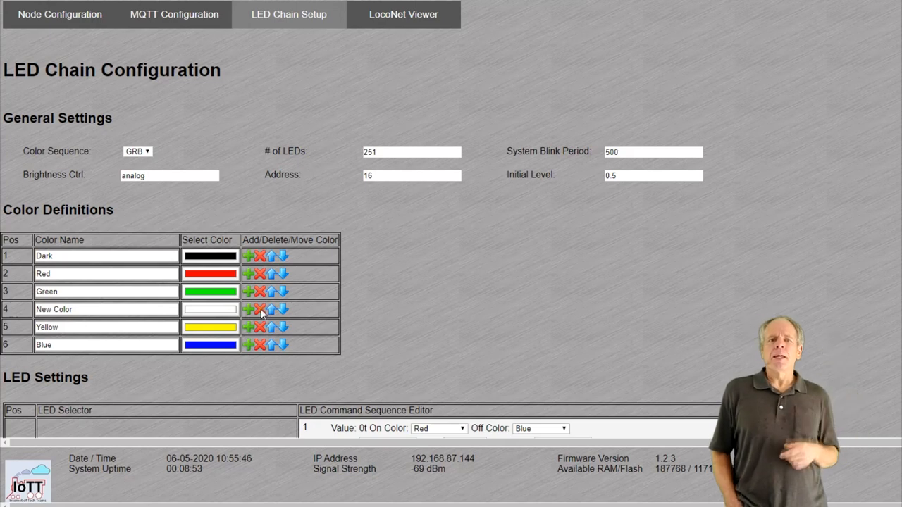
{"action": "left_click", "coordinate": [260, 310]}
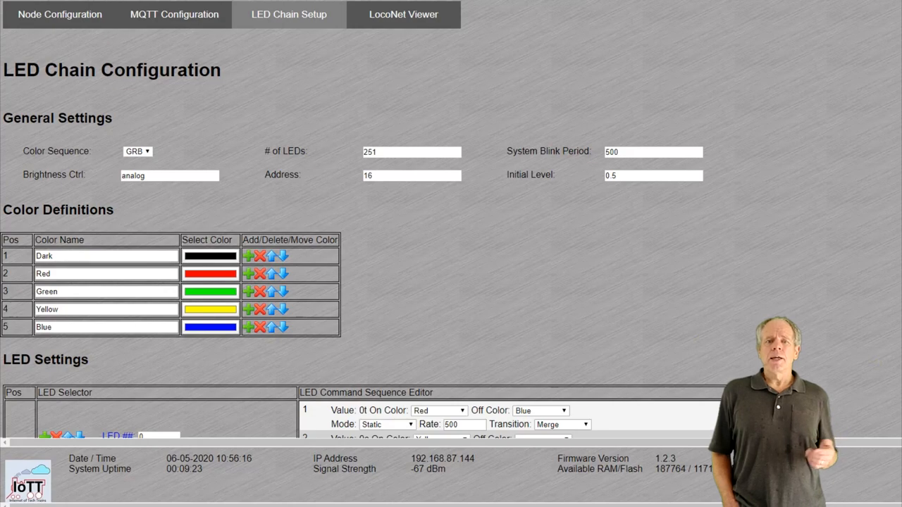
Step: Save the LED chain configuration with Save & Restart and confirm the restart
{"action": "scroll", "scroll_direction": "down", "scroll_amount": 3}
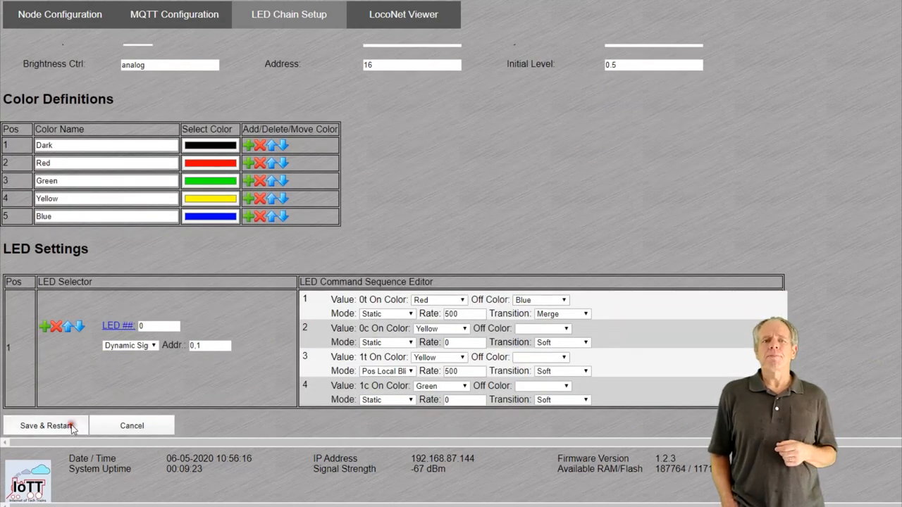
{"action": "left_click", "coordinate": [46, 425]}
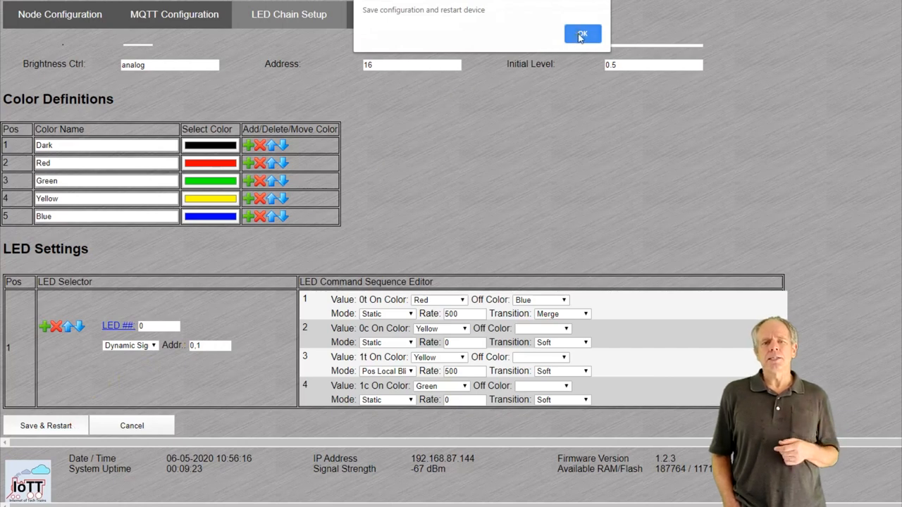
{"action": "left_click", "coordinate": [582, 34]}
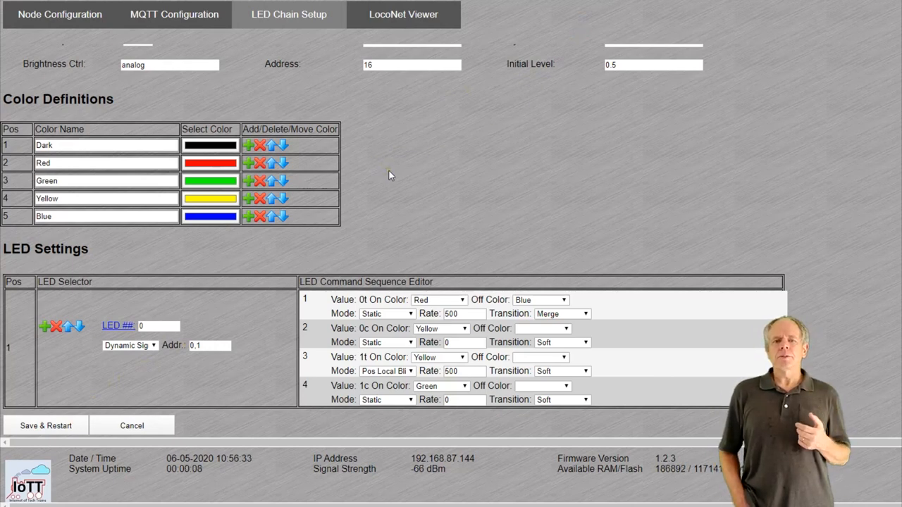
{"action": "mouse_move", "coordinate": [378, 187]}
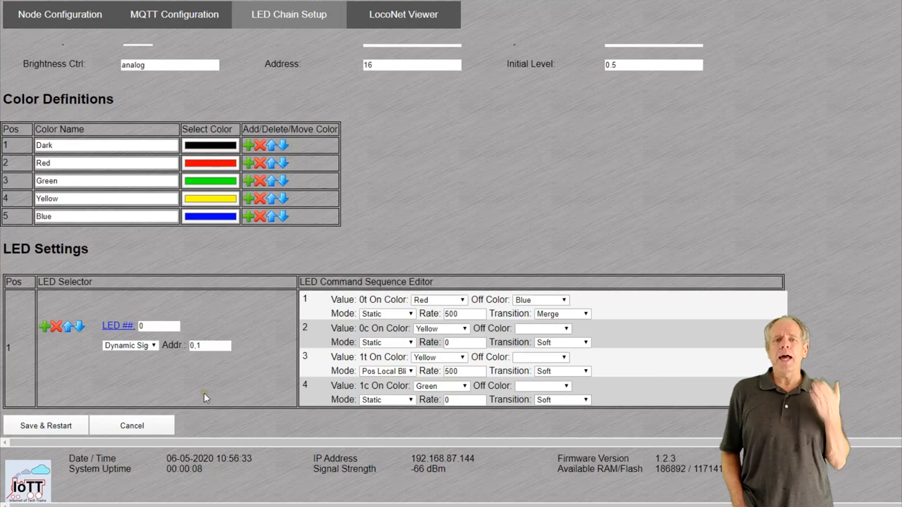
{"action": "mouse_move", "coordinate": [222, 395]}
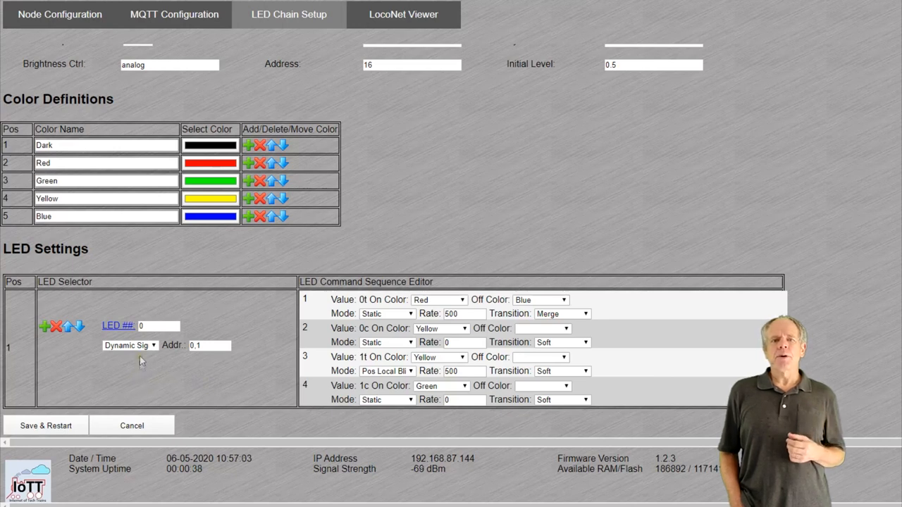
{"action": "left_click", "coordinate": [159, 325]}
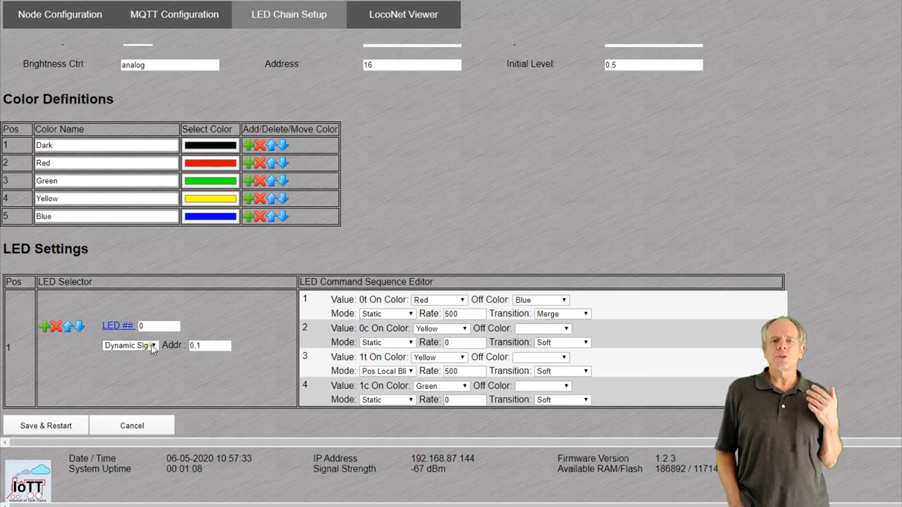
{"action": "left_click", "coordinate": [130, 345]}
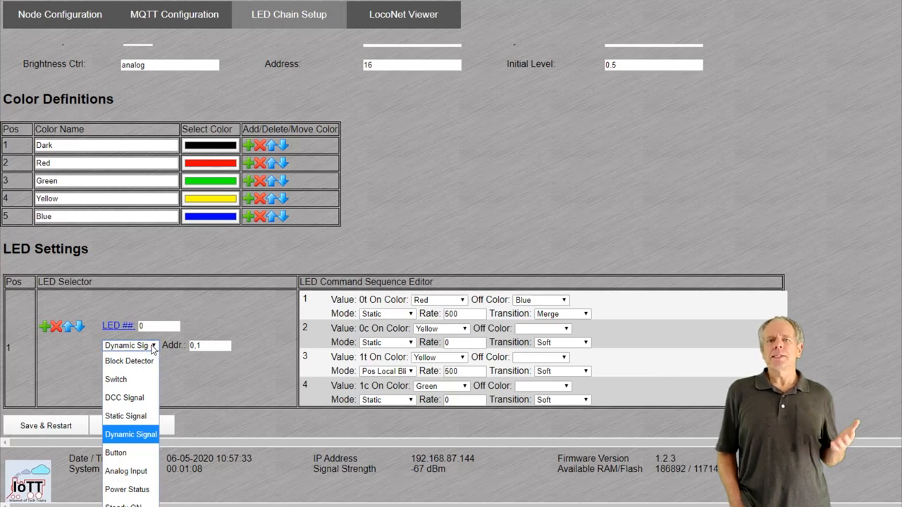
{"action": "left_click", "coordinate": [130, 434]}
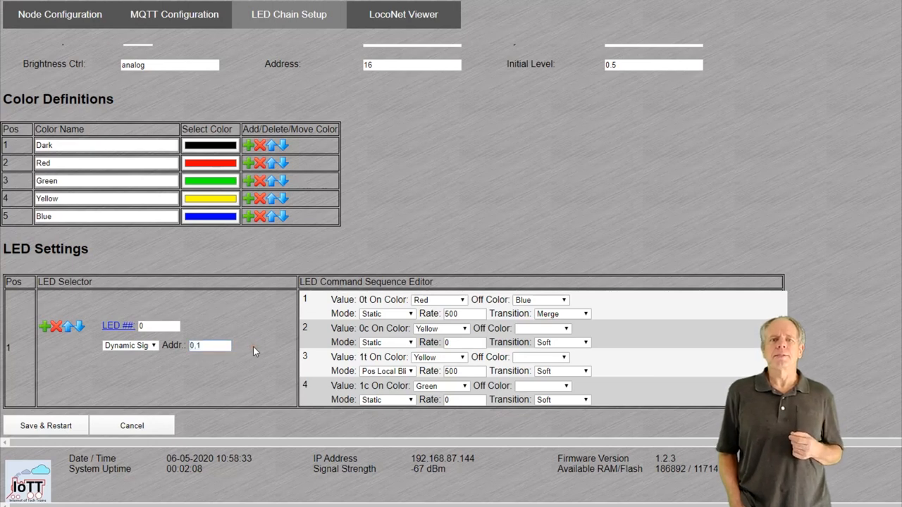
{"action": "mouse_move", "coordinate": [322, 315]}
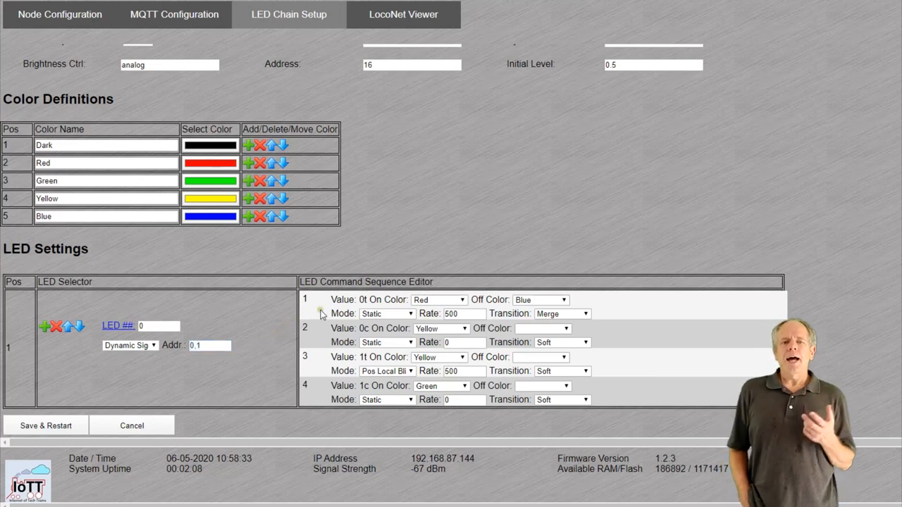
{"action": "mouse_move", "coordinate": [283, 264]}
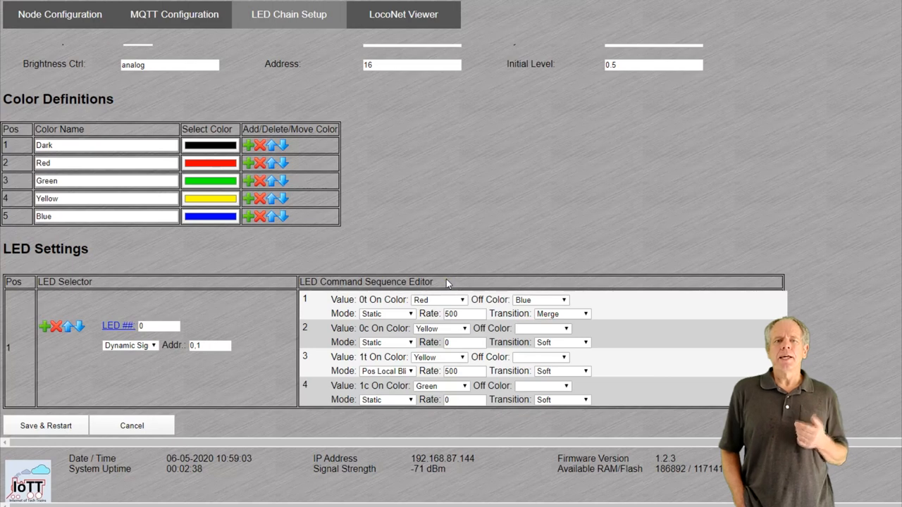
{"action": "mouse_move", "coordinate": [445, 292]}
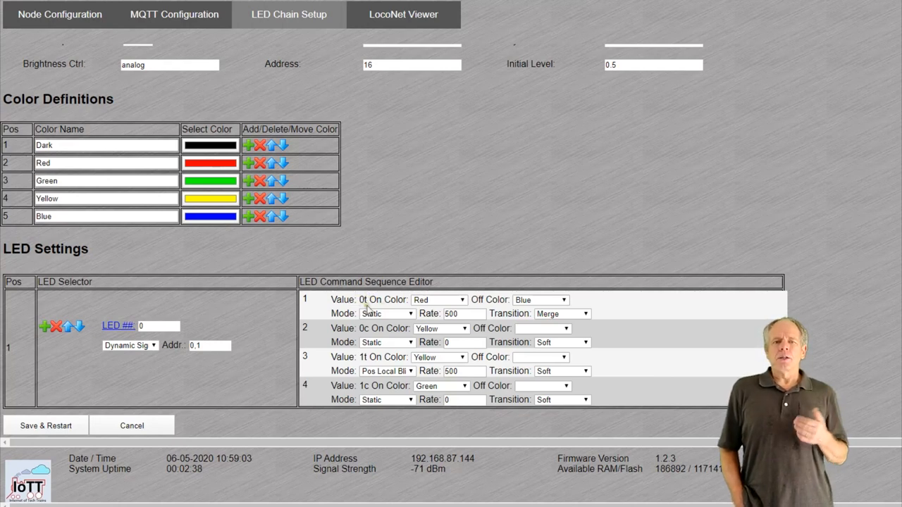
Step: Change command step 1's Off Color from Blue to Dark
{"action": "left_click", "coordinate": [461, 300]}
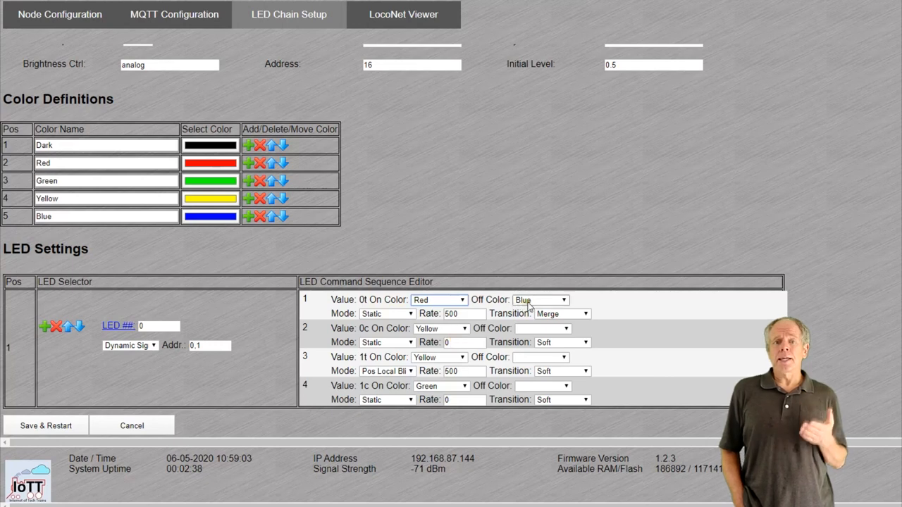
{"action": "left_click", "coordinate": [564, 300]}
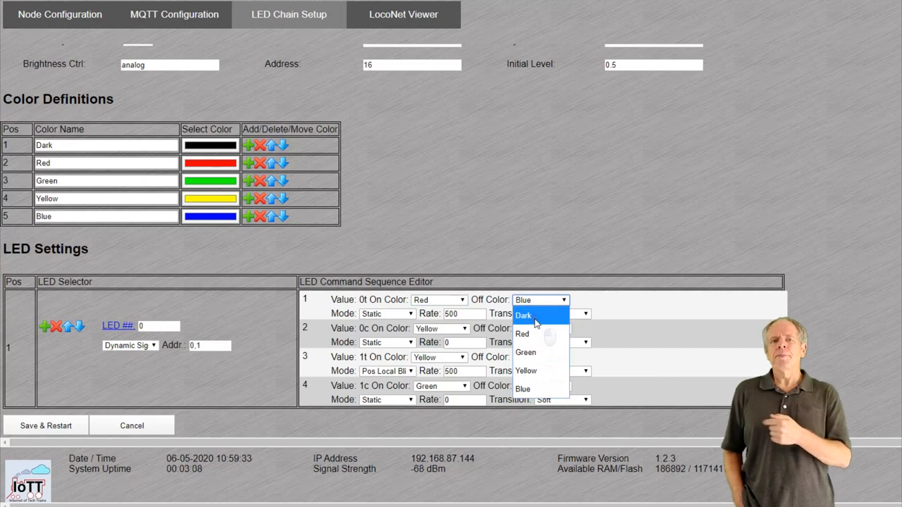
{"action": "left_click", "coordinate": [522, 315]}
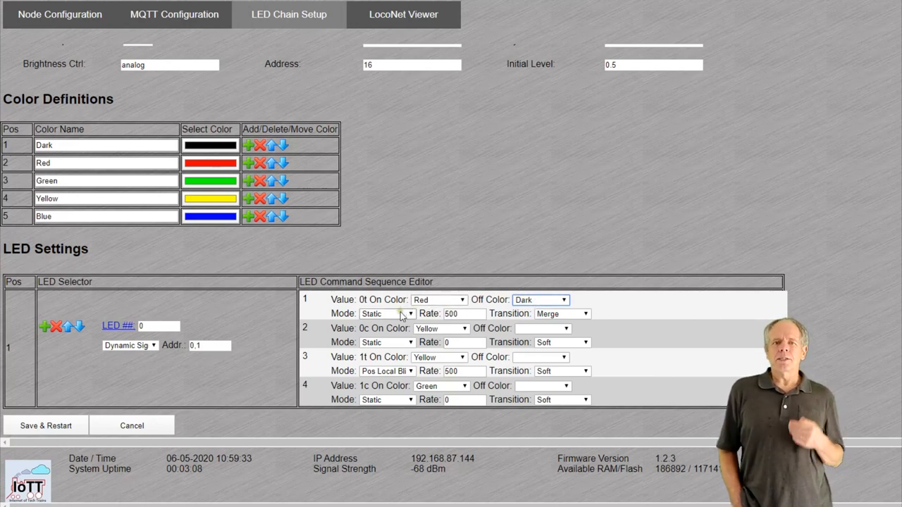
Step: Browse step 1's Mode options, blinks through ramps, leaving Static selected
{"action": "left_click", "coordinate": [410, 313]}
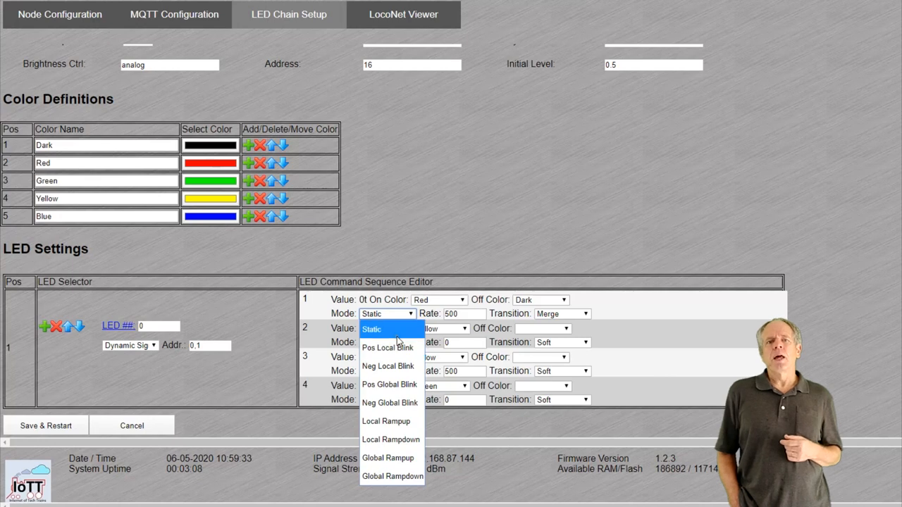
{"action": "mouse_move", "coordinate": [388, 365]}
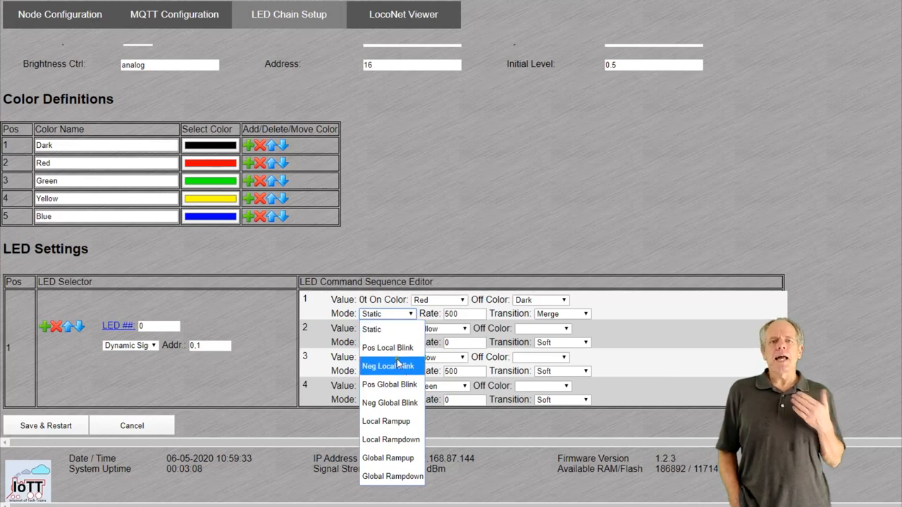
{"action": "mouse_move", "coordinate": [388, 347]}
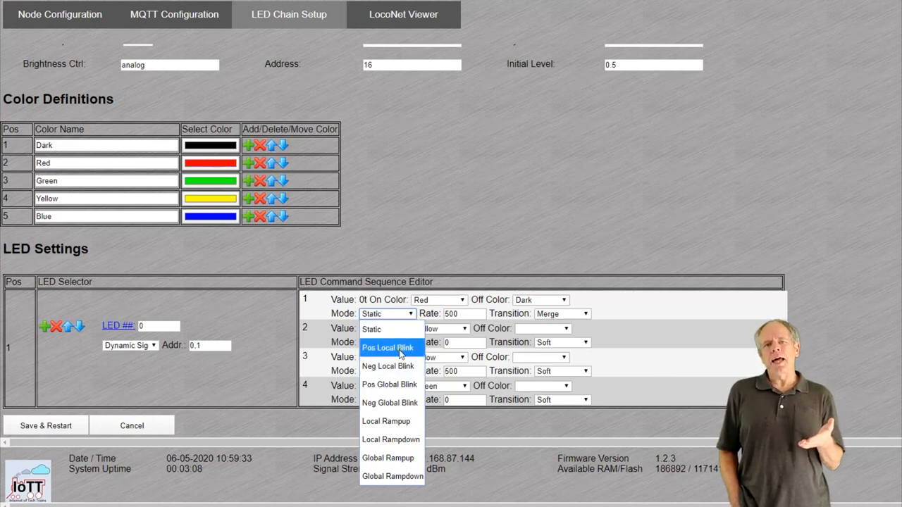
{"action": "mouse_move", "coordinate": [390, 365]}
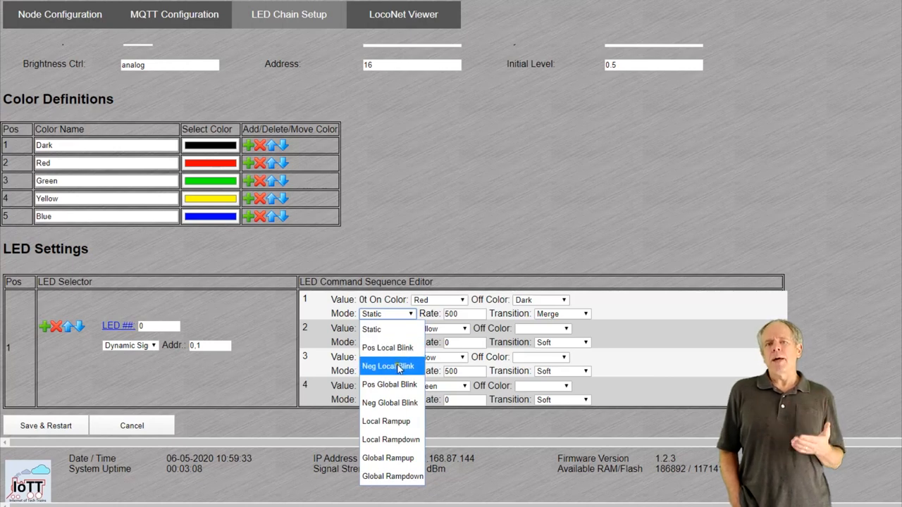
{"action": "mouse_move", "coordinate": [387, 348]}
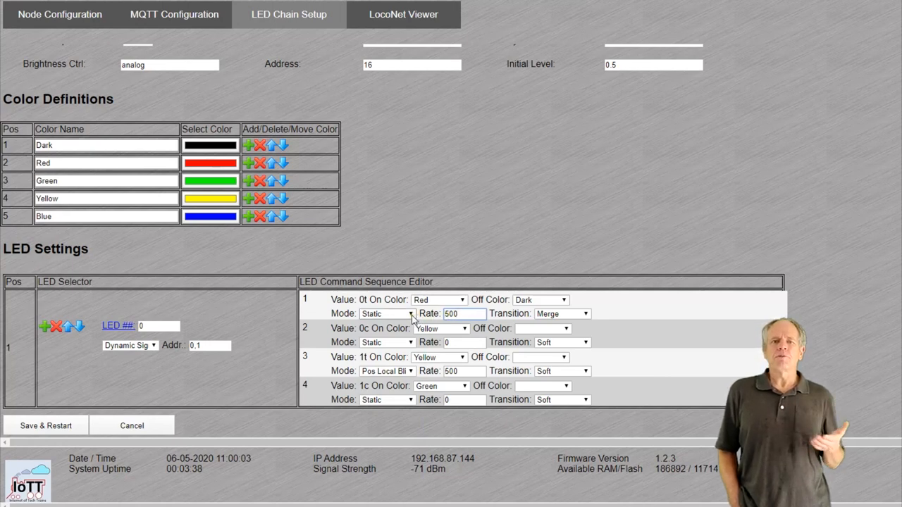
{"action": "left_click", "coordinate": [411, 313]}
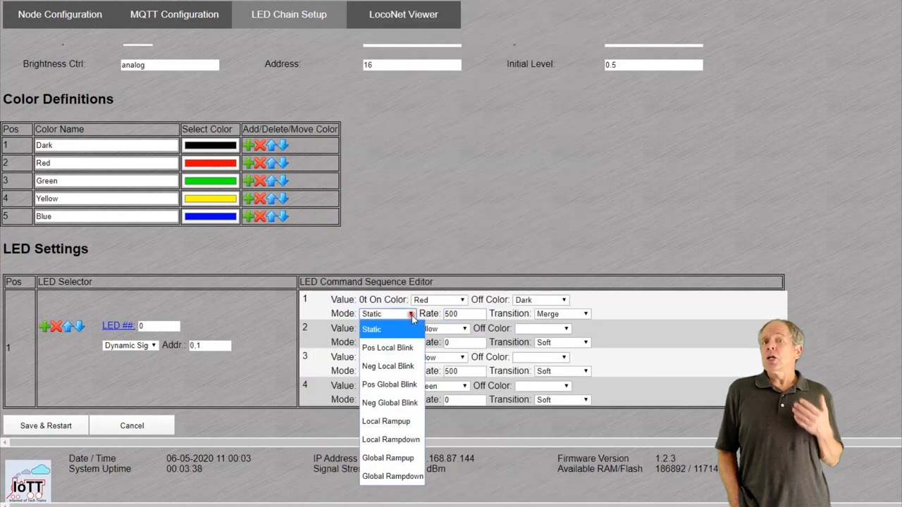
{"action": "mouse_move", "coordinate": [389, 403]}
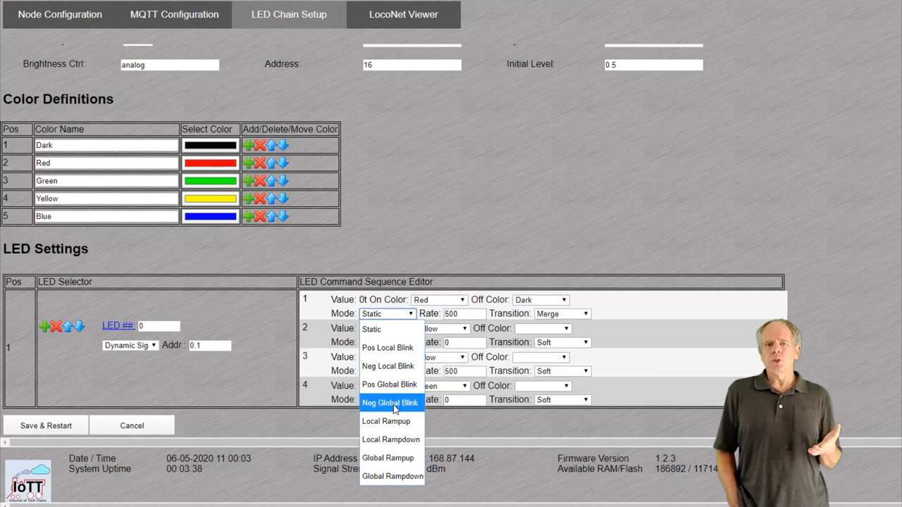
{"action": "mouse_move", "coordinate": [389, 384]}
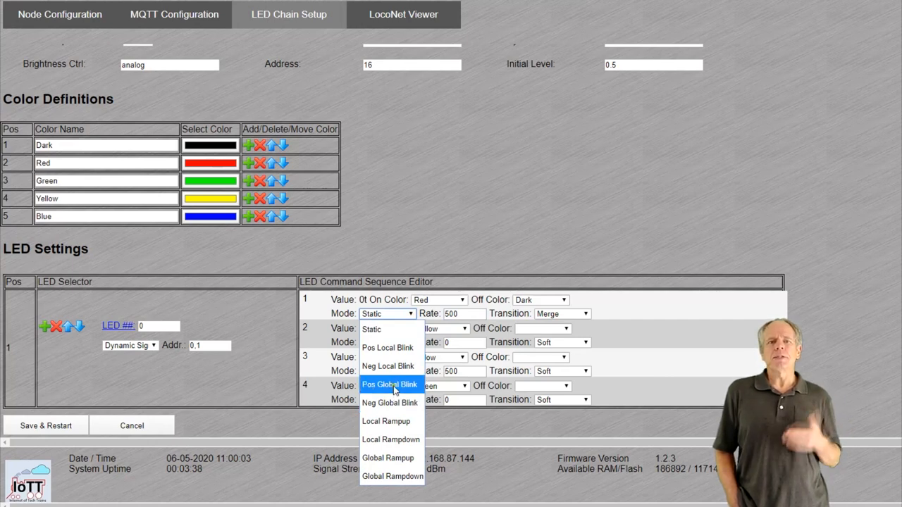
{"action": "mouse_move", "coordinate": [390, 402]}
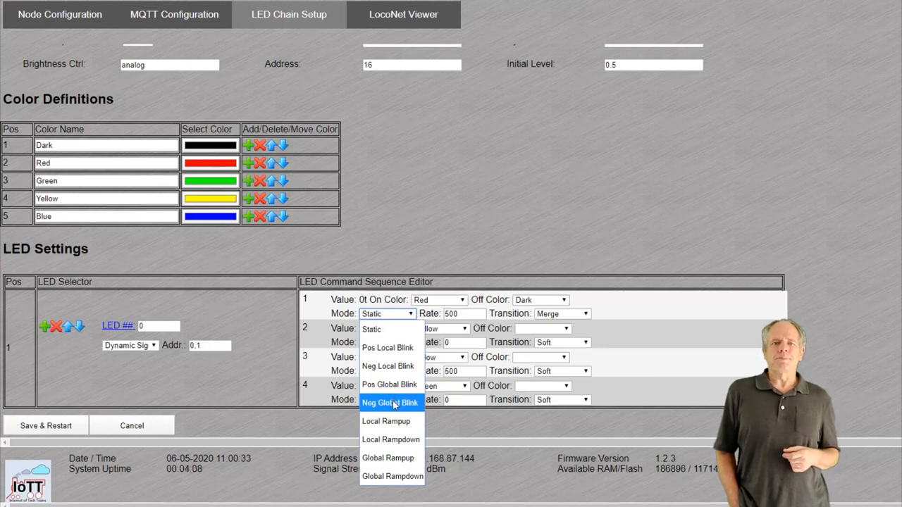
{"action": "mouse_move", "coordinate": [391, 420]}
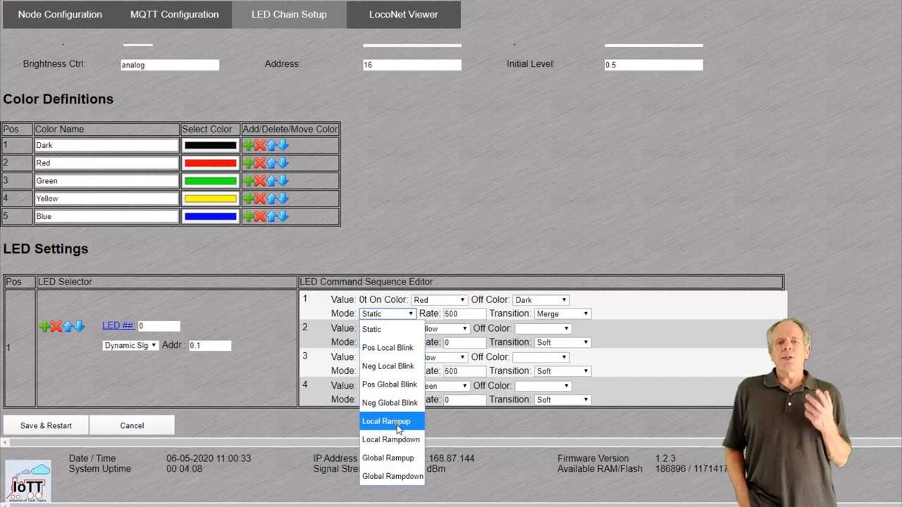
{"action": "mouse_move", "coordinate": [391, 440]}
{"action": "type", "text": ",1,2,3"}
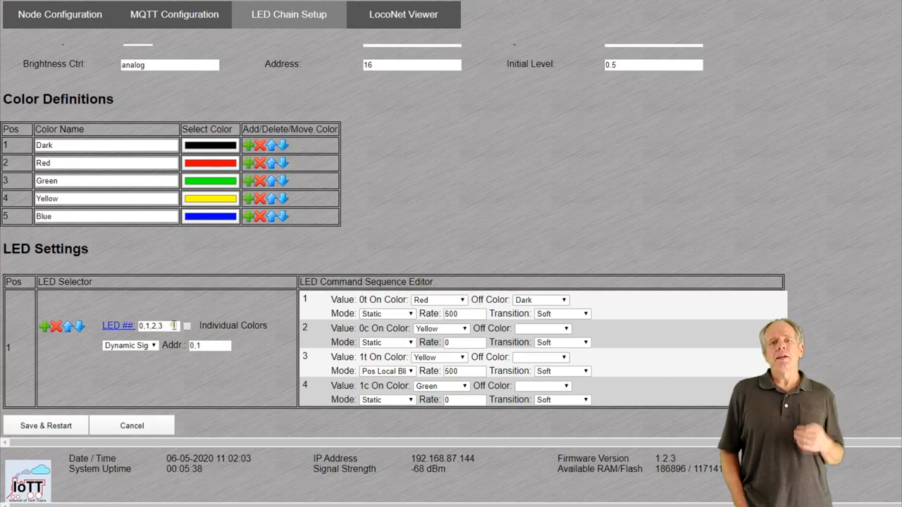
Step: Enable Individual Colors and pick step 1's target LED and on colour
{"action": "left_click", "coordinate": [187, 326]}
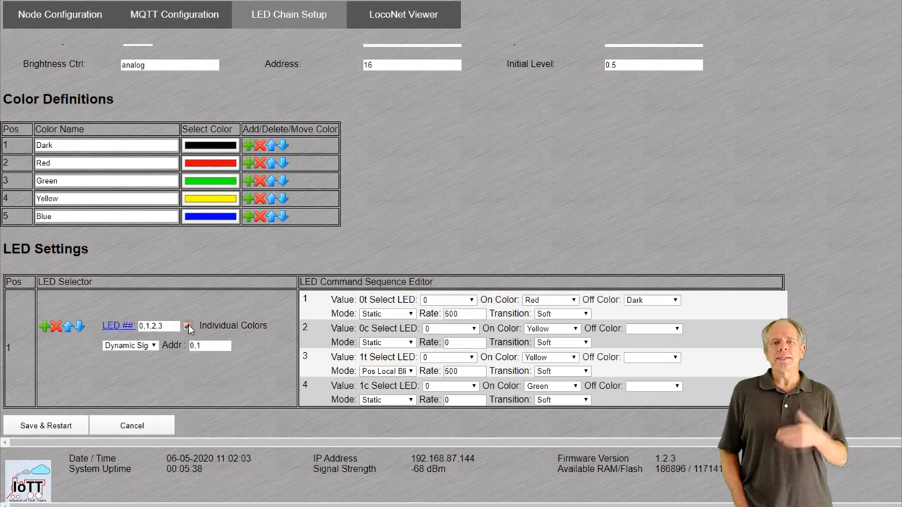
{"action": "left_click", "coordinate": [187, 326]}
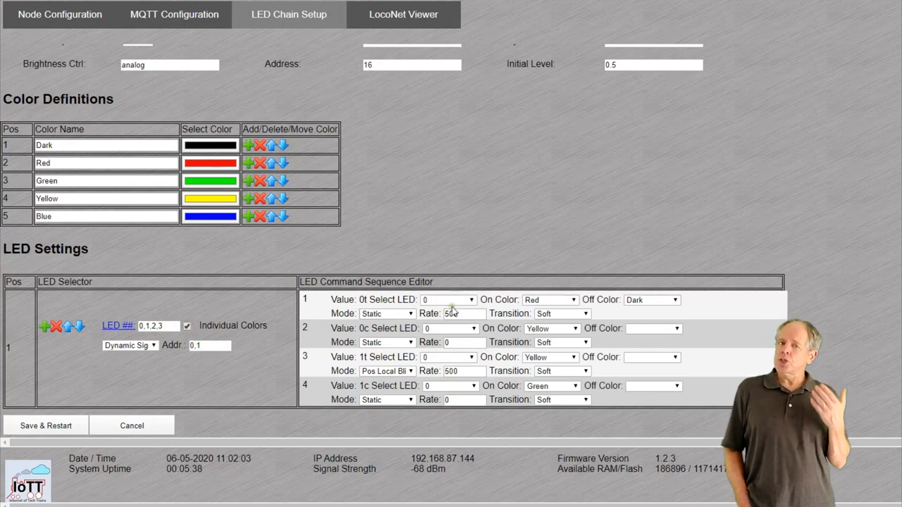
{"action": "left_click", "coordinate": [471, 299]}
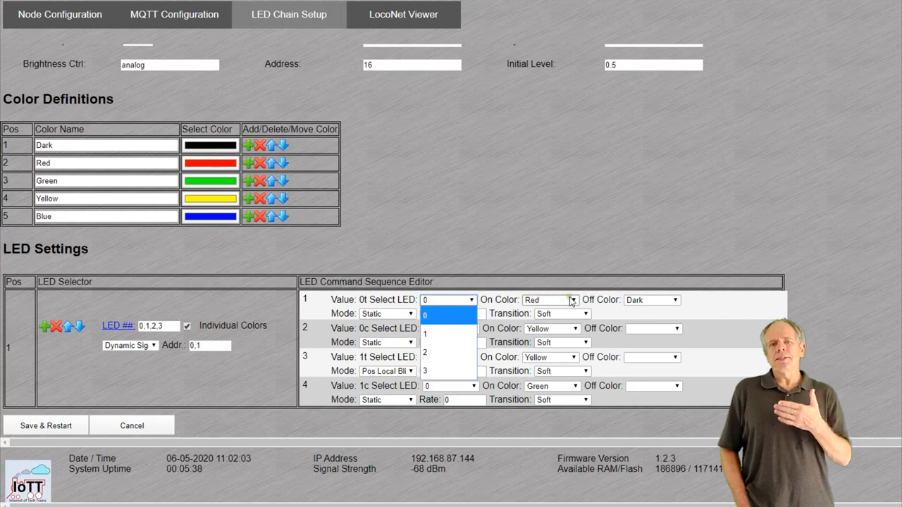
{"action": "left_click", "coordinate": [571, 299]}
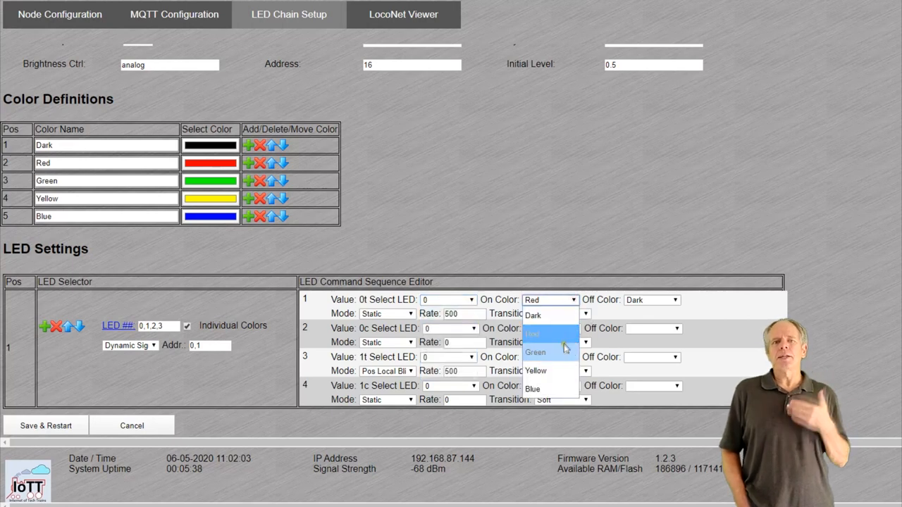
{"action": "left_click", "coordinate": [536, 352]}
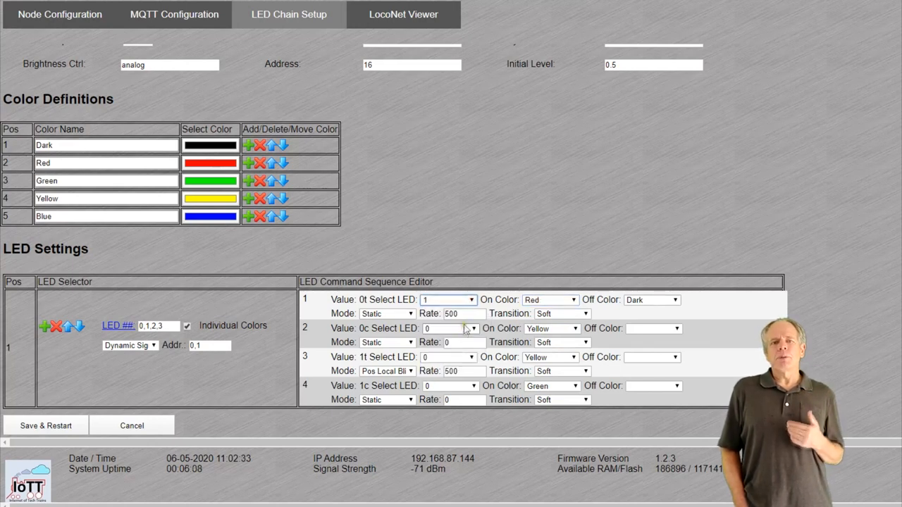
{"action": "left_click", "coordinate": [449, 329]}
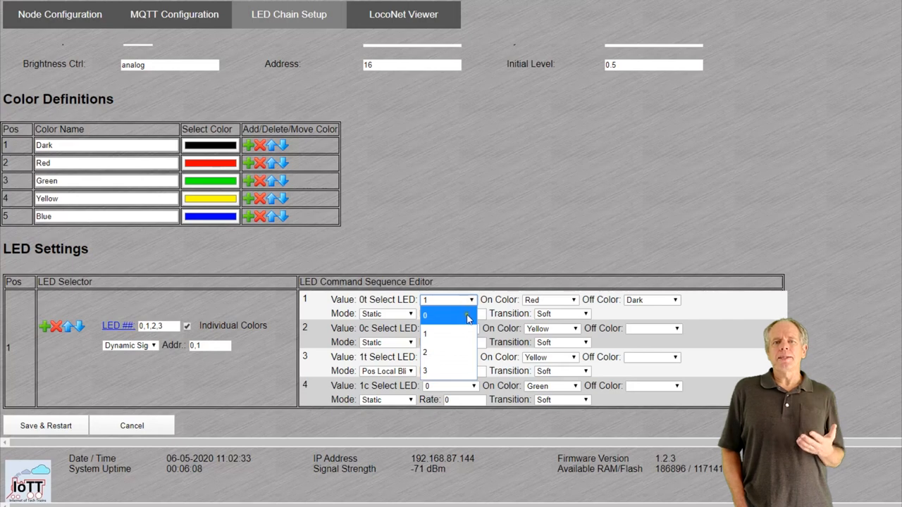
{"action": "left_click", "coordinate": [425, 315]}
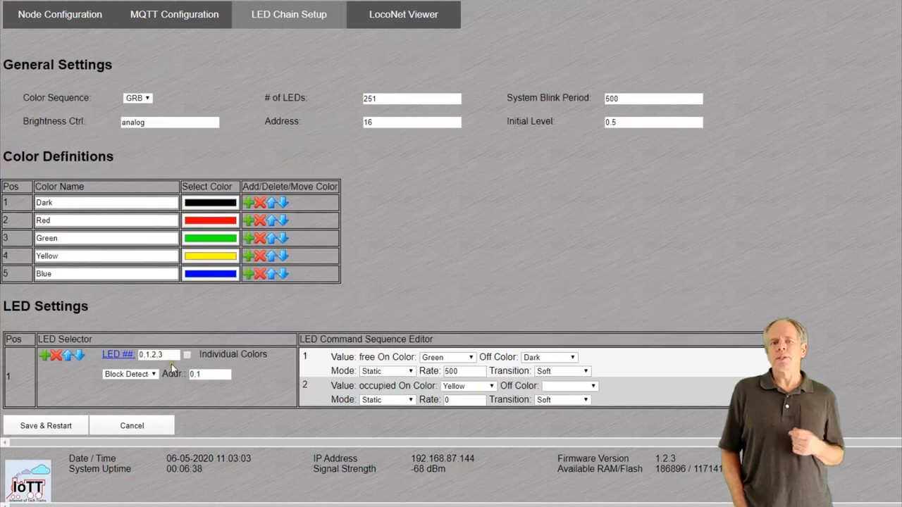
{"action": "mouse_move", "coordinate": [178, 391]}
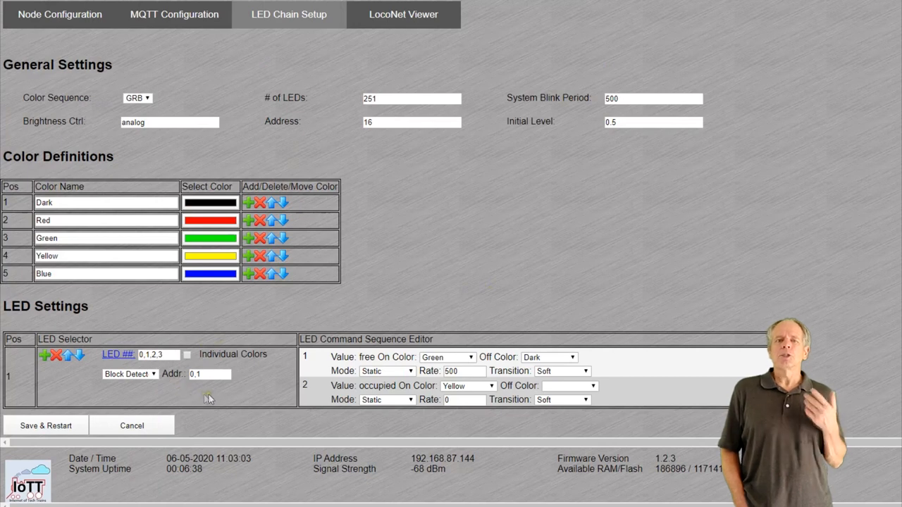
{"action": "mouse_move", "coordinate": [145, 396]}
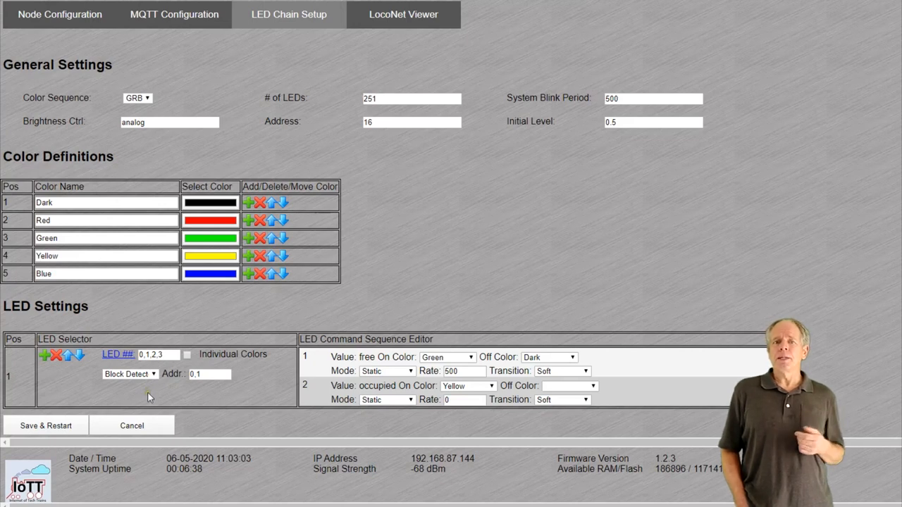
{"action": "mouse_move", "coordinate": [153, 396]}
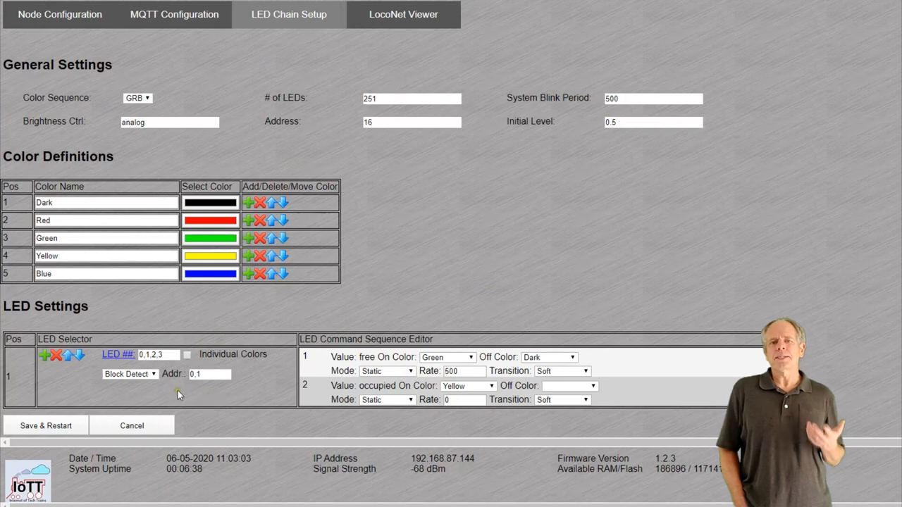
{"action": "mouse_move", "coordinate": [143, 395]}
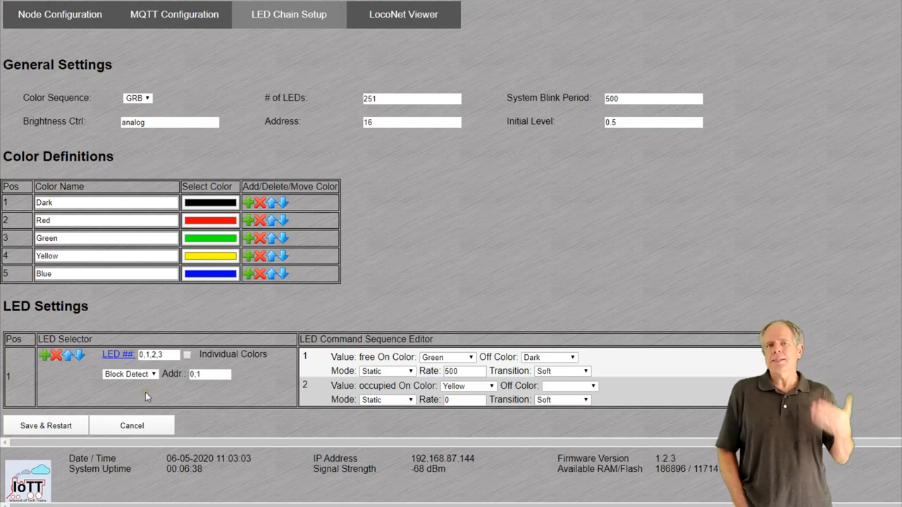
Step: Change the LED entry's input type in the LED type dropdown
{"action": "left_click", "coordinate": [129, 374]}
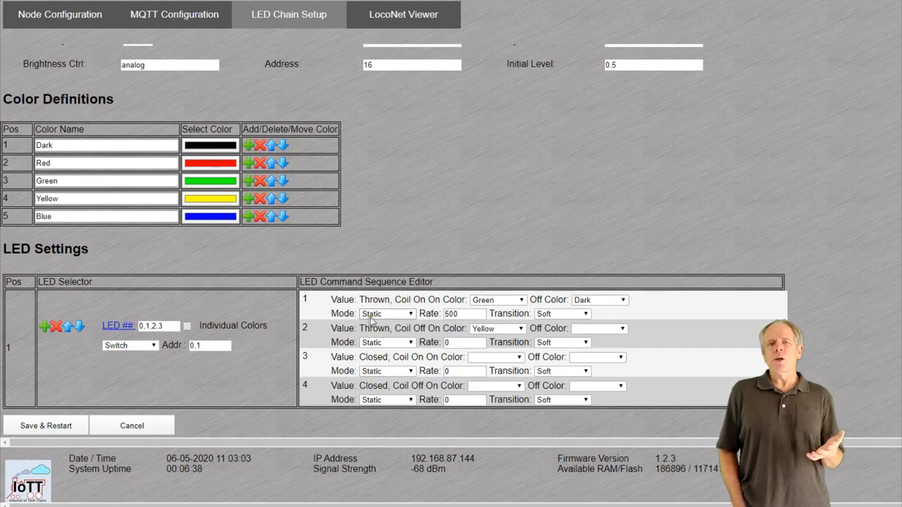
{"action": "mouse_move", "coordinate": [334, 310]}
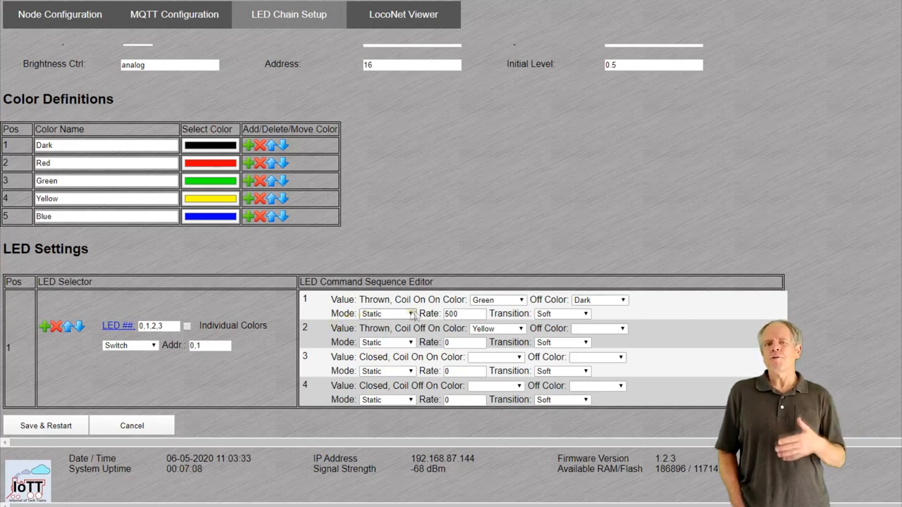
Step: Make the thrown coil-off step Green and both closed coil steps Red
{"action": "left_click", "coordinate": [520, 328]}
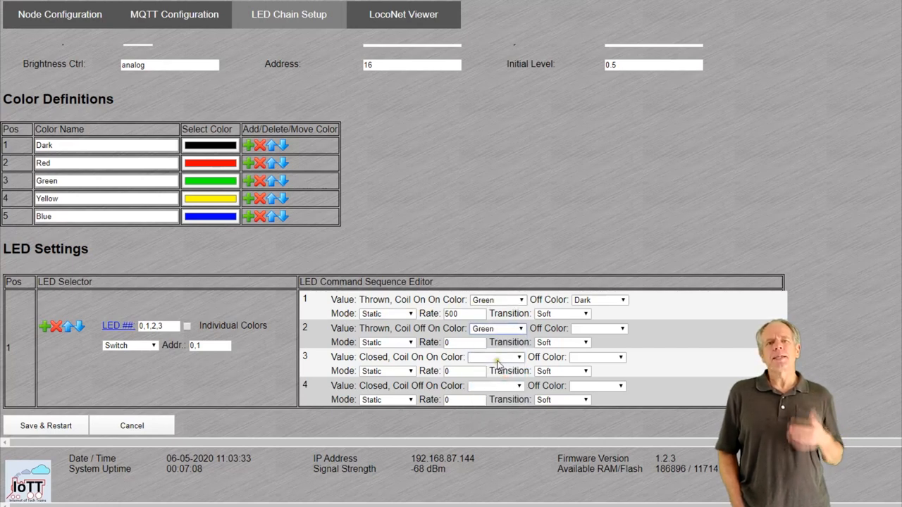
{"action": "left_click", "coordinate": [495, 385]}
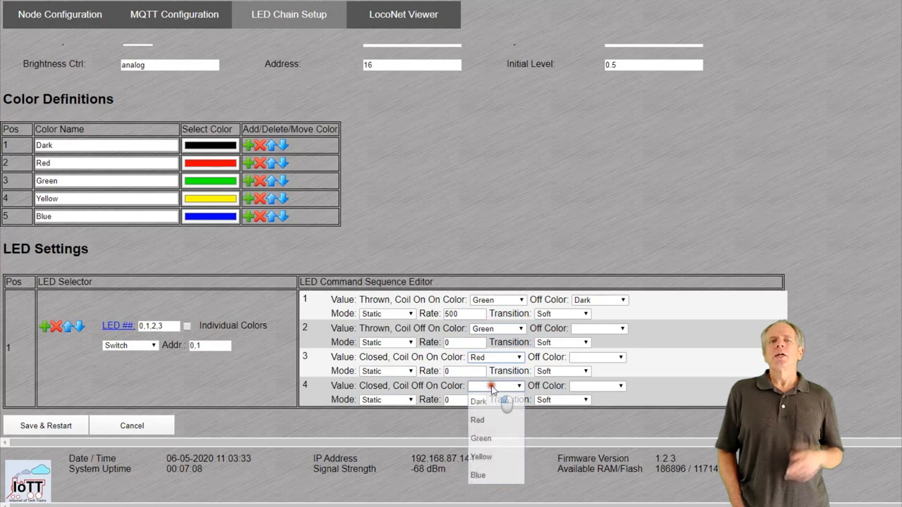
{"action": "left_click", "coordinate": [477, 420]}
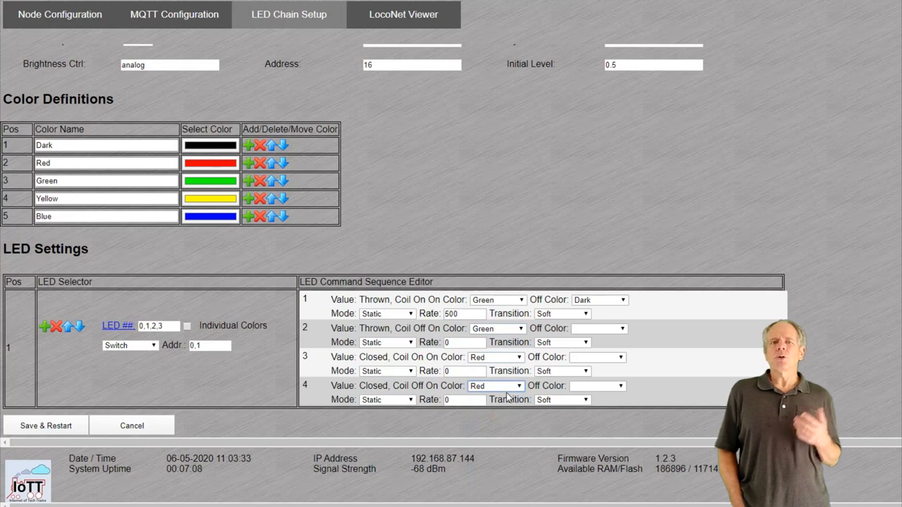
{"action": "mouse_move", "coordinate": [163, 391]}
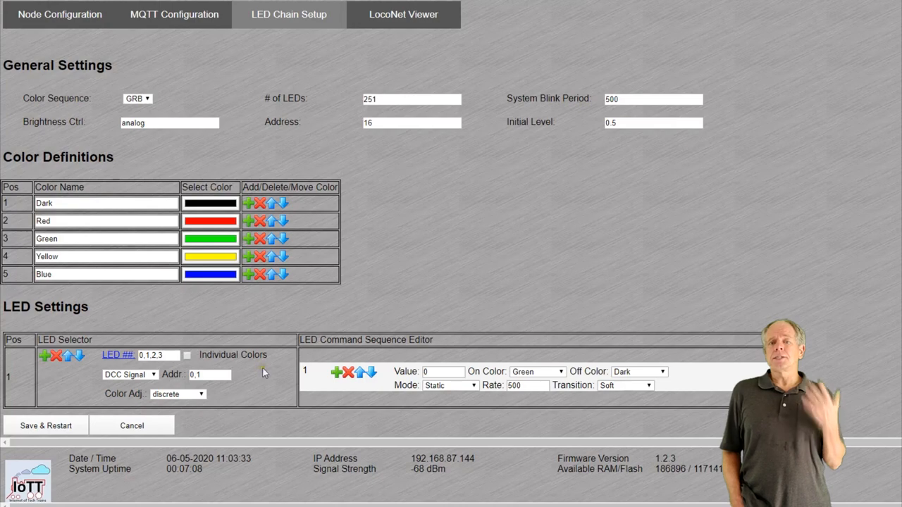
Step: Add command lines and enter aspect values 02, 05 and 31
{"action": "left_click", "coordinate": [336, 371]}
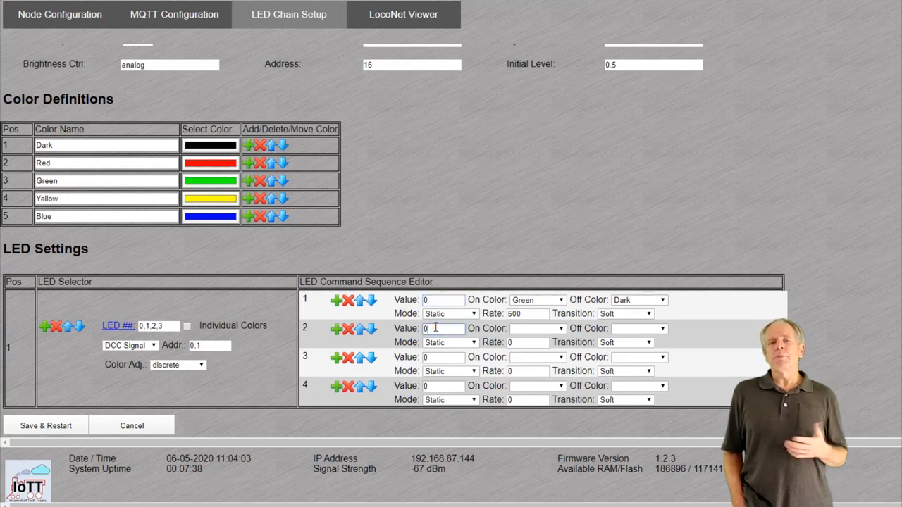
{"action": "type", "text": "2"}
{"action": "left_click", "coordinate": [443, 357]}
{"action": "type", "text": "5"}
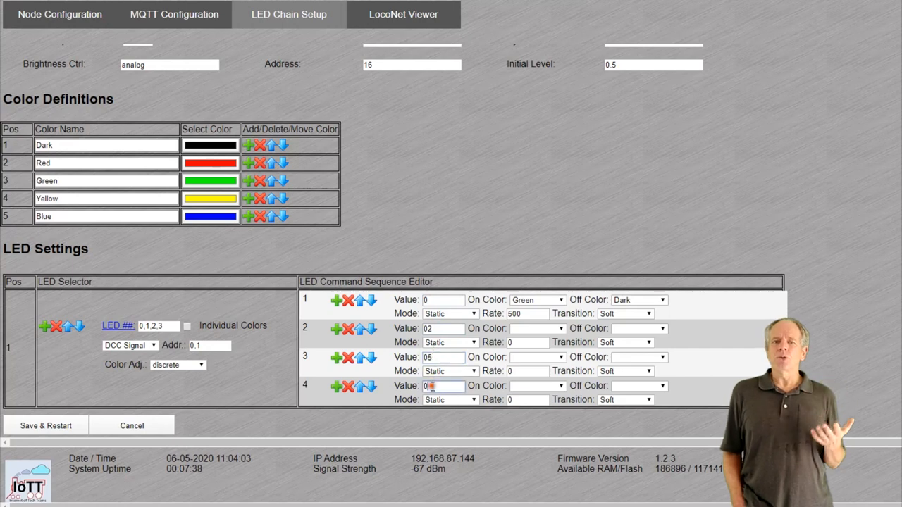
{"action": "type", "text": "3"}
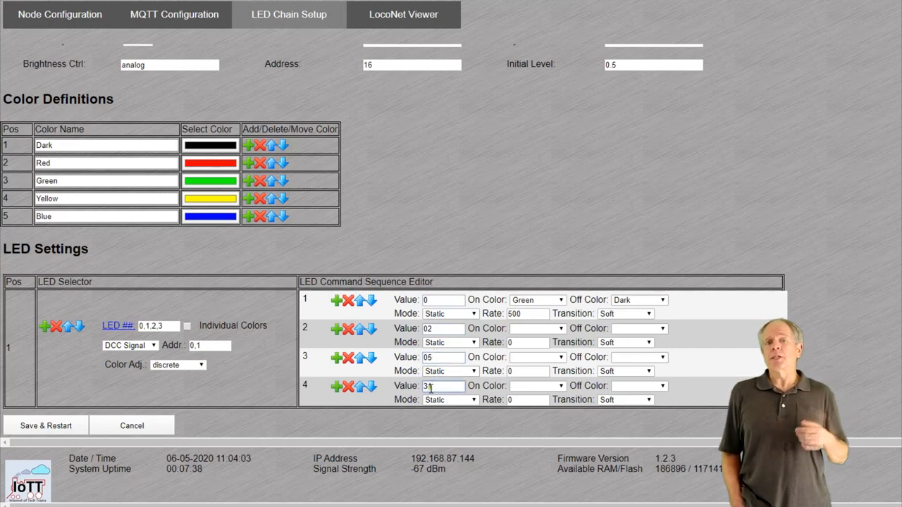
{"action": "type", "text": "1"}
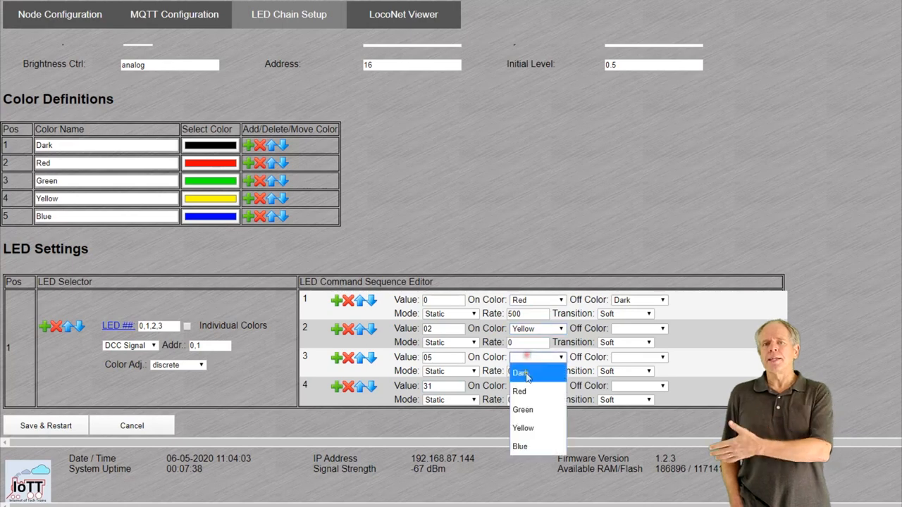
Step: Set the third aspect Yellow, the fourth Green, and make the third blink
{"action": "left_click", "coordinate": [523, 427]}
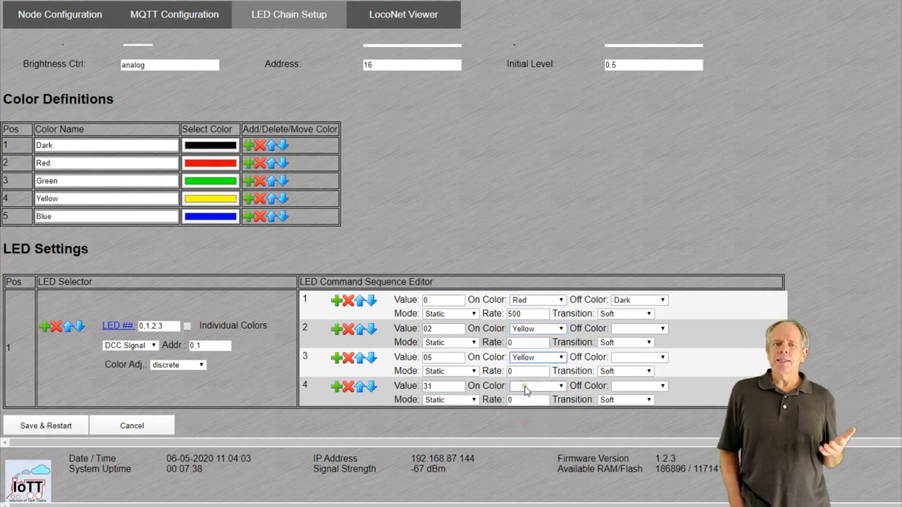
{"action": "left_click", "coordinate": [538, 386]}
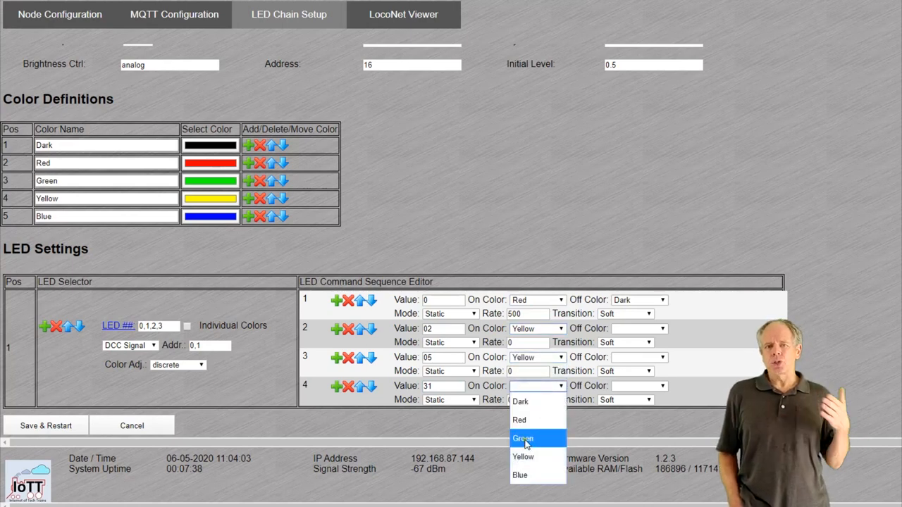
{"action": "left_click", "coordinate": [523, 439]}
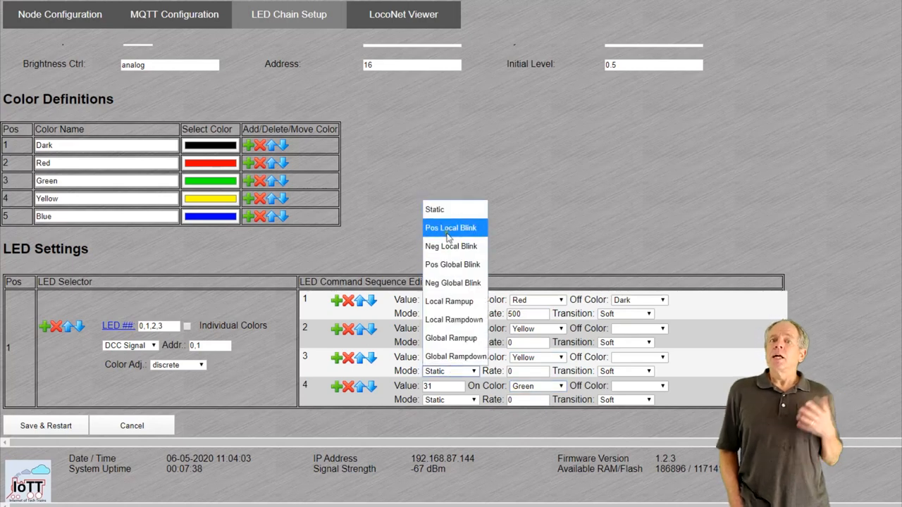
{"action": "left_click", "coordinate": [450, 227]}
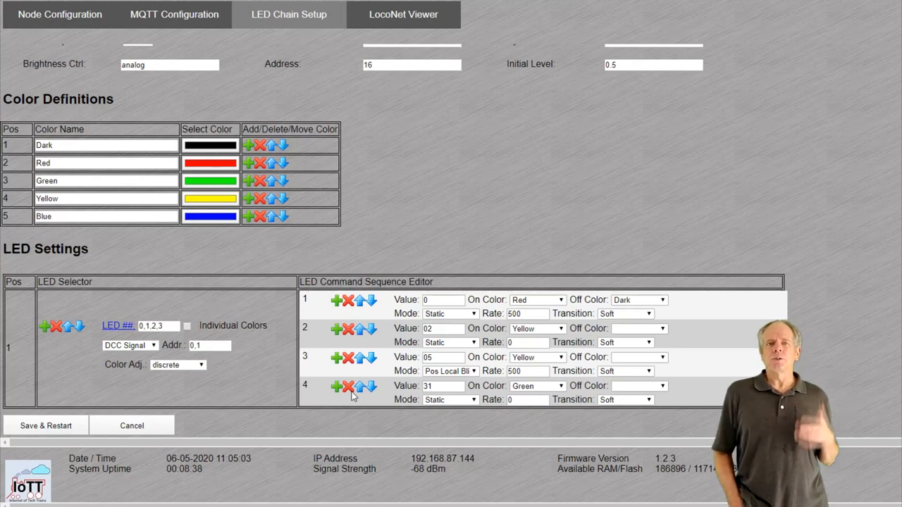
{"action": "mouse_move", "coordinate": [327, 398]}
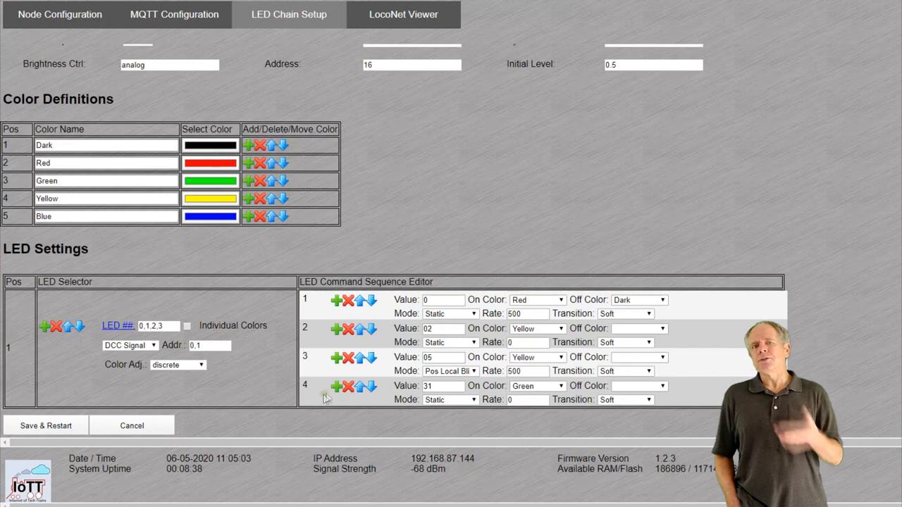
Step: Keep Color Adj discrete, then try Dynamic Signal before returning to Static Signal
{"action": "left_click", "coordinate": [177, 365]}
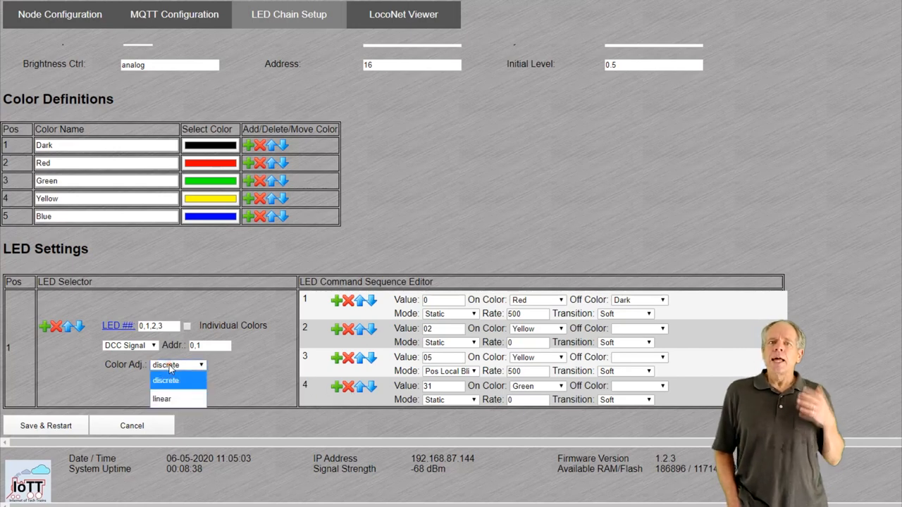
{"action": "left_click", "coordinate": [129, 345]}
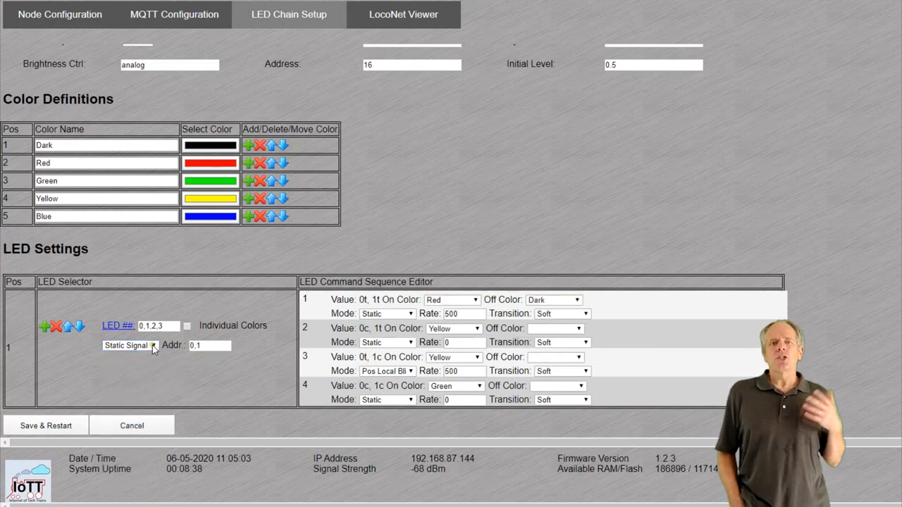
{"action": "left_click", "coordinate": [129, 345]}
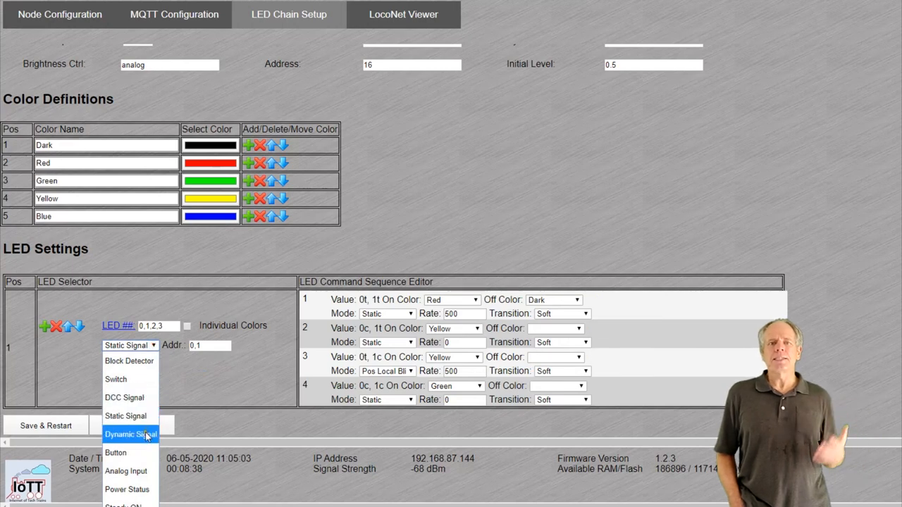
{"action": "left_click", "coordinate": [129, 434]}
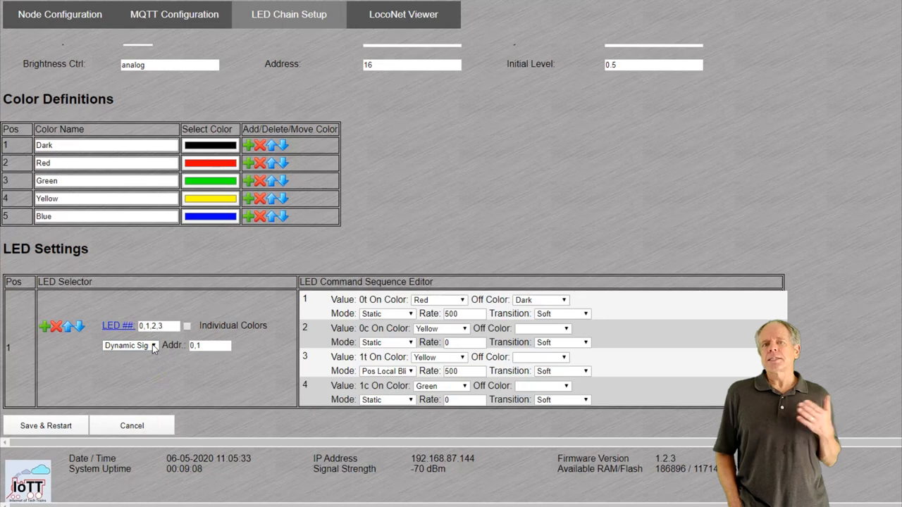
{"action": "left_click", "coordinate": [130, 345]}
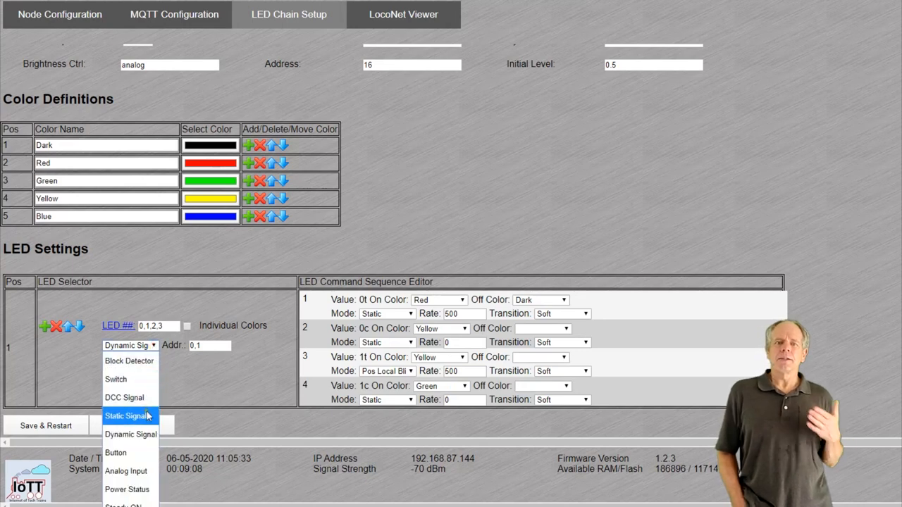
{"action": "left_click", "coordinate": [127, 416]}
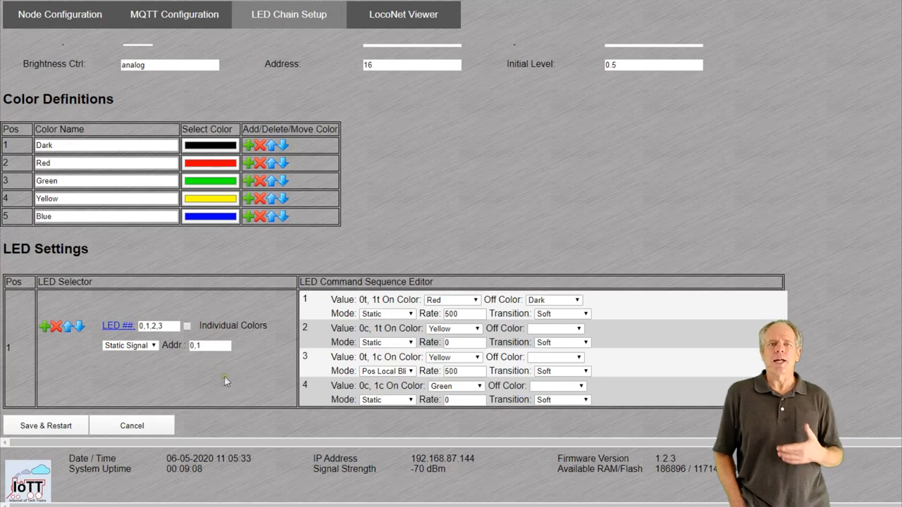
{"action": "mouse_move", "coordinate": [273, 354]}
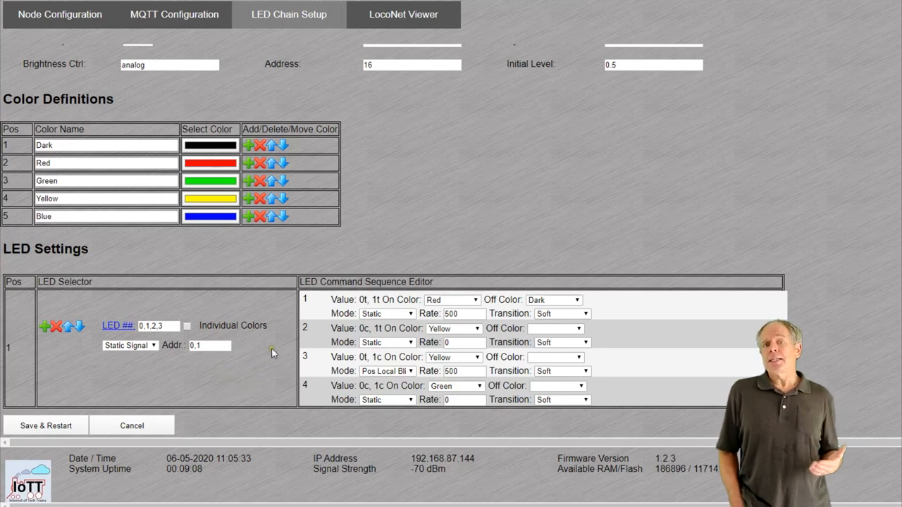
{"action": "mouse_move", "coordinate": [279, 335]}
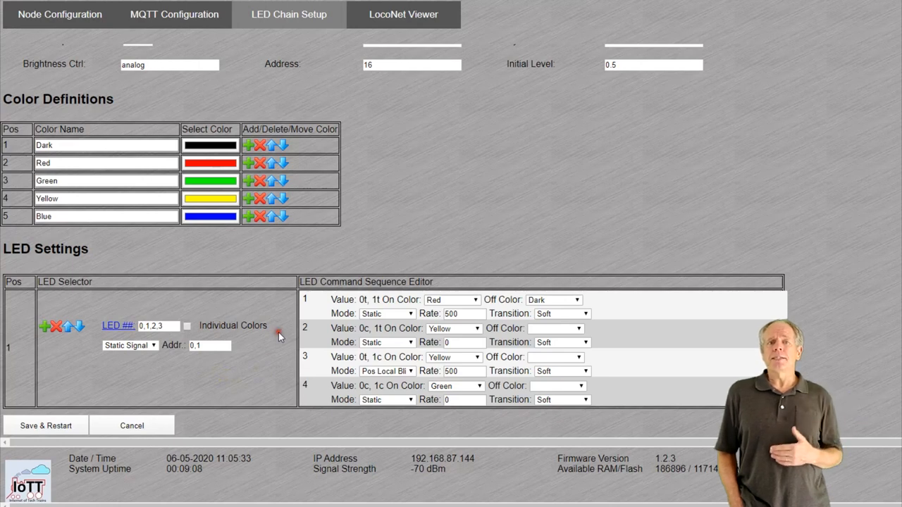
Step: Toggle the LED type to Dynamic Signal again, finishing on Static Signal
{"action": "left_click", "coordinate": [129, 345]}
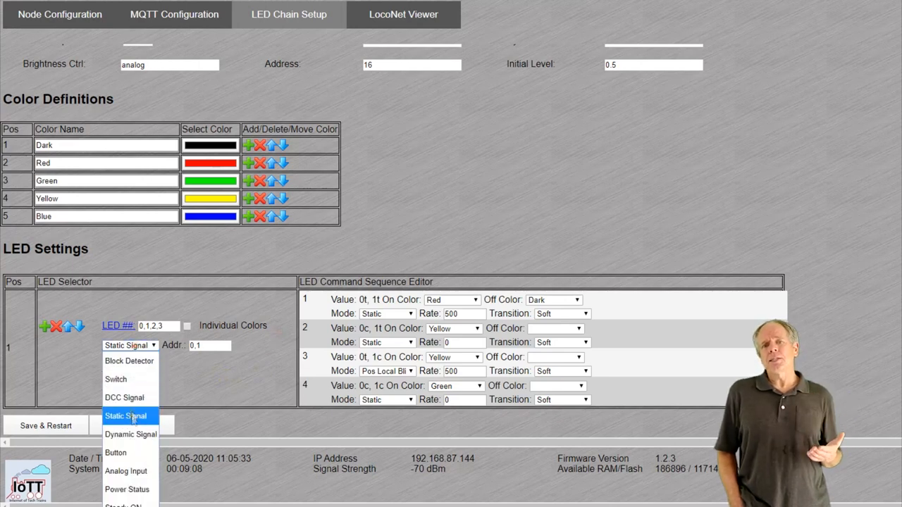
{"action": "left_click", "coordinate": [130, 434]}
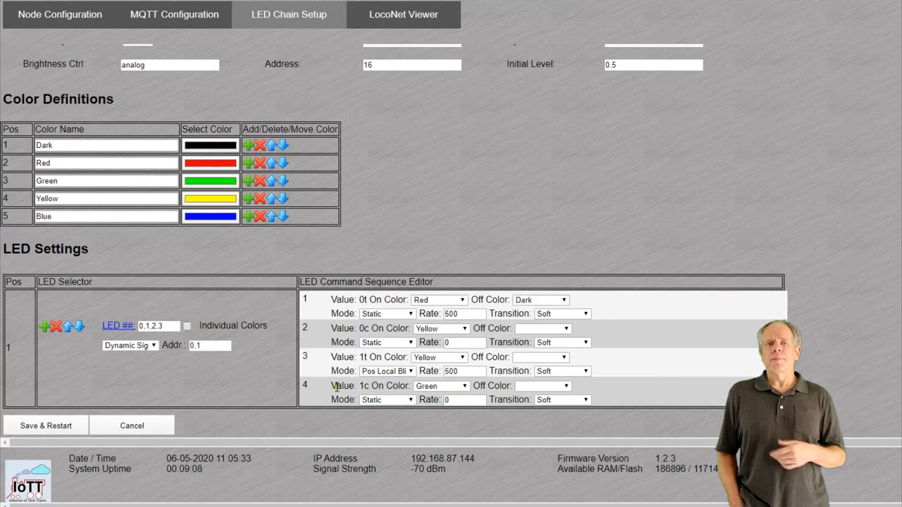
{"action": "mouse_move", "coordinate": [153, 356]}
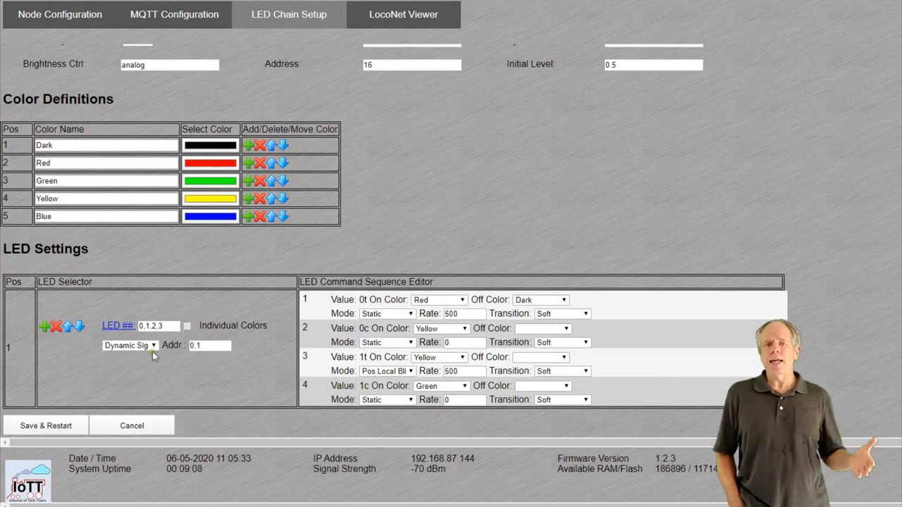
{"action": "left_click", "coordinate": [129, 346]}
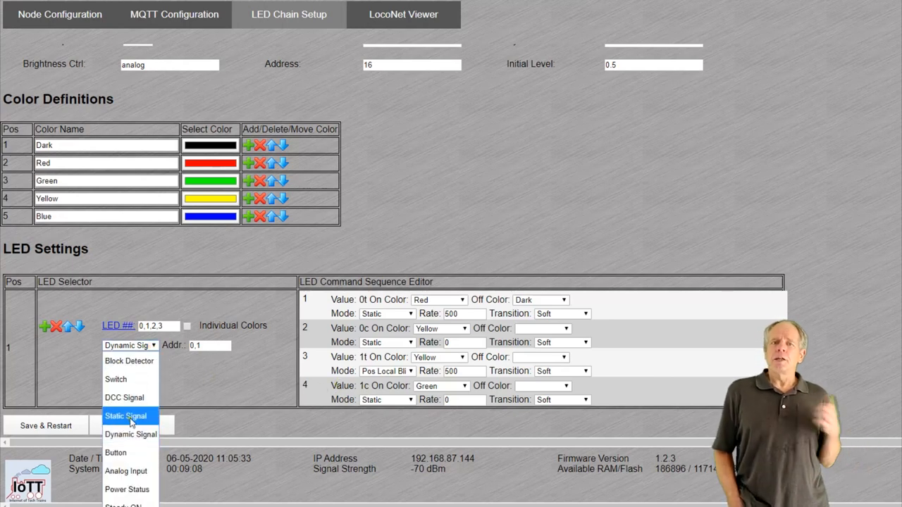
{"action": "left_click", "coordinate": [126, 415]}
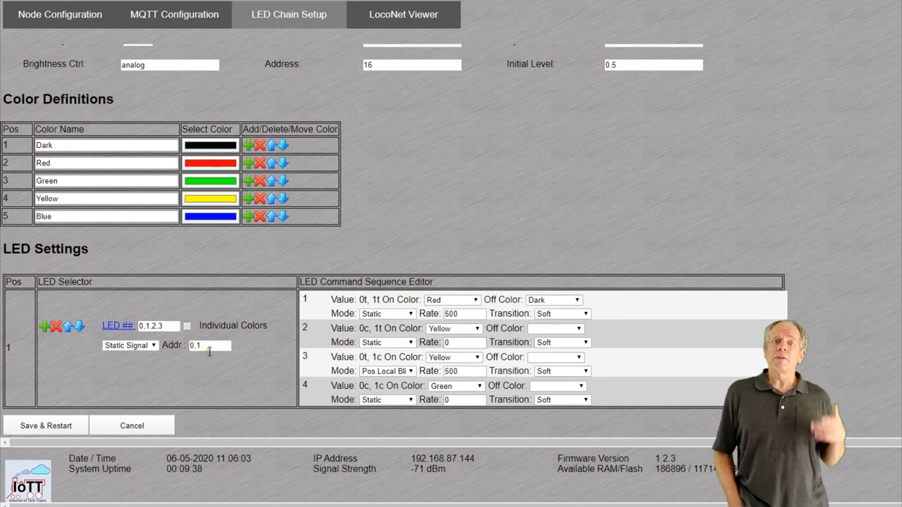
Step: Add address 2 to the LED, then switch its type via Dynamic Signal to Static Signal
{"action": "type", "text": "2"}
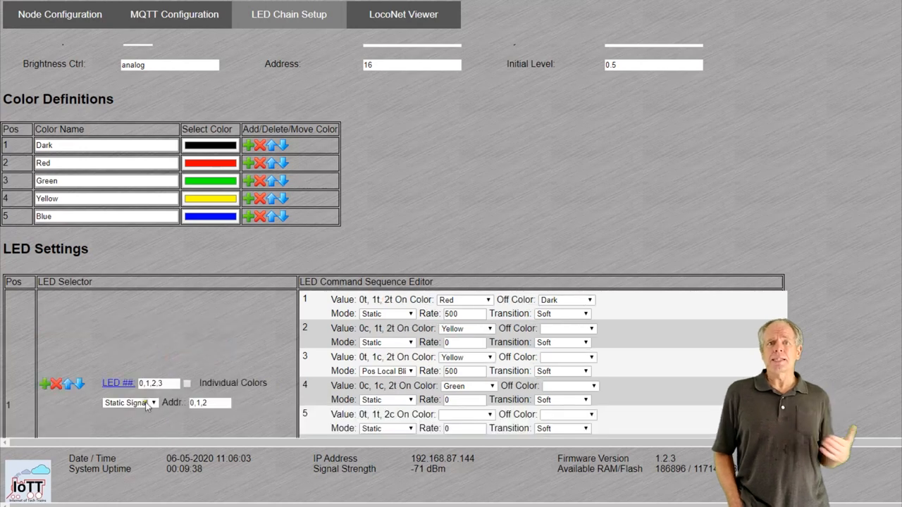
{"action": "left_click", "coordinate": [129, 402]}
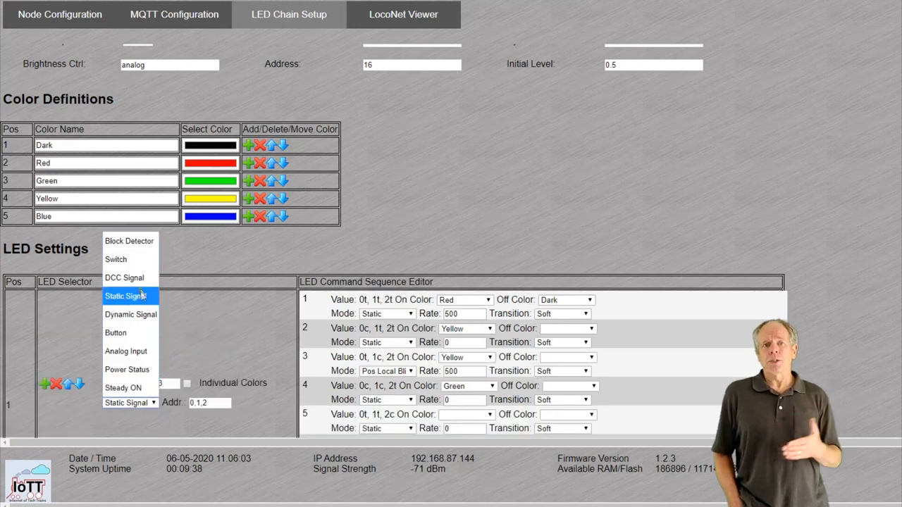
{"action": "left_click", "coordinate": [131, 314]}
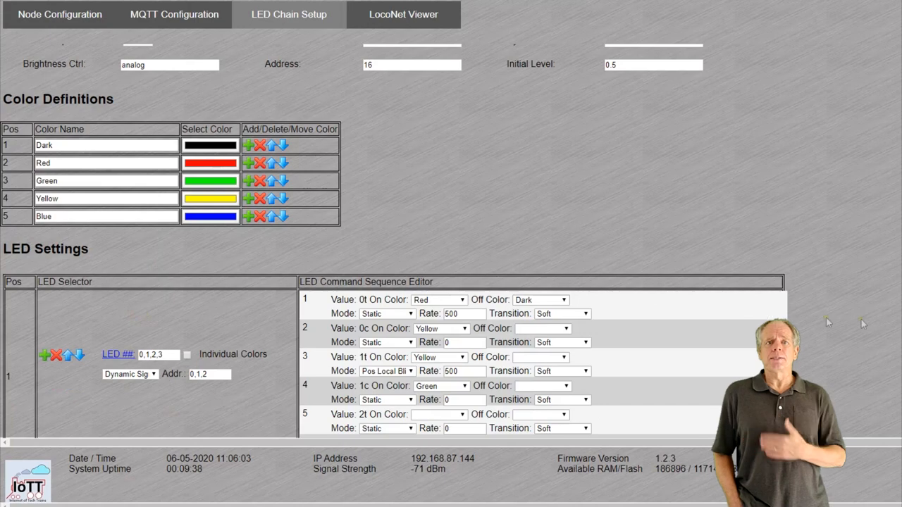
{"action": "scroll", "scroll_direction": "down", "scroll_amount": 3}
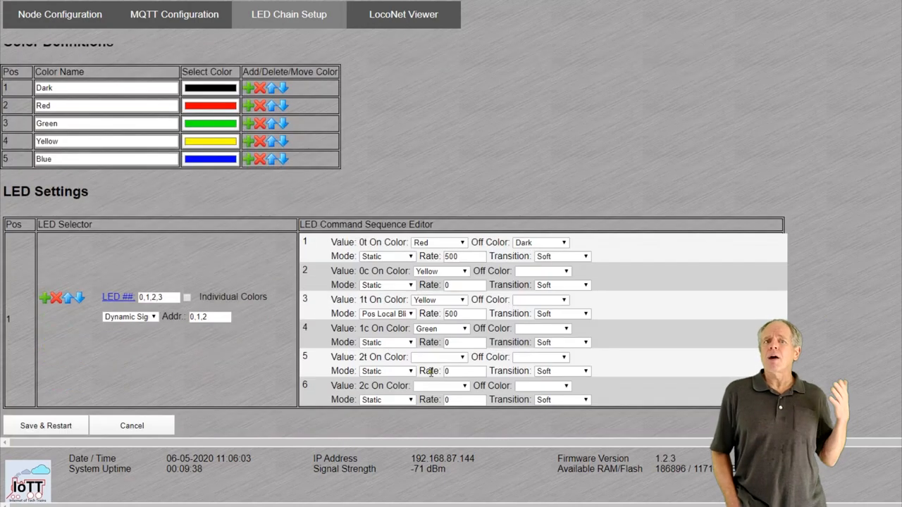
{"action": "left_click", "coordinate": [130, 316]}
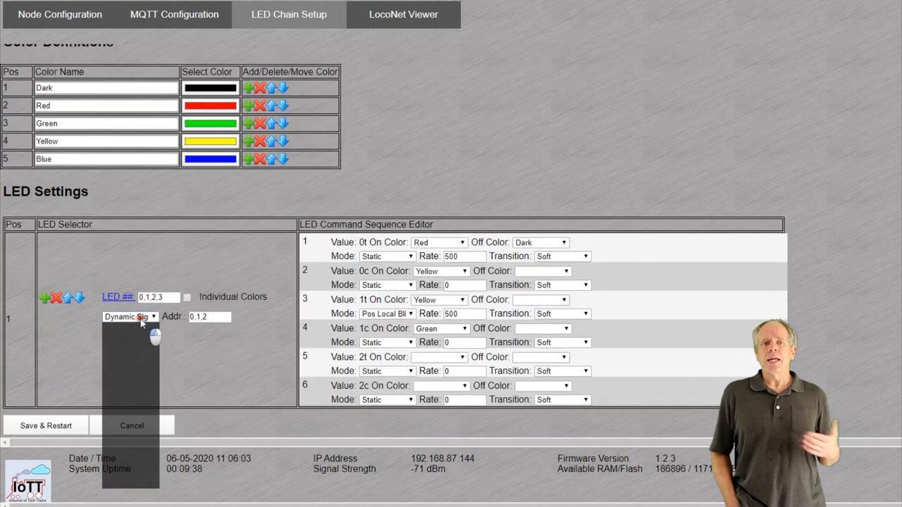
{"action": "left_click", "coordinate": [130, 316]}
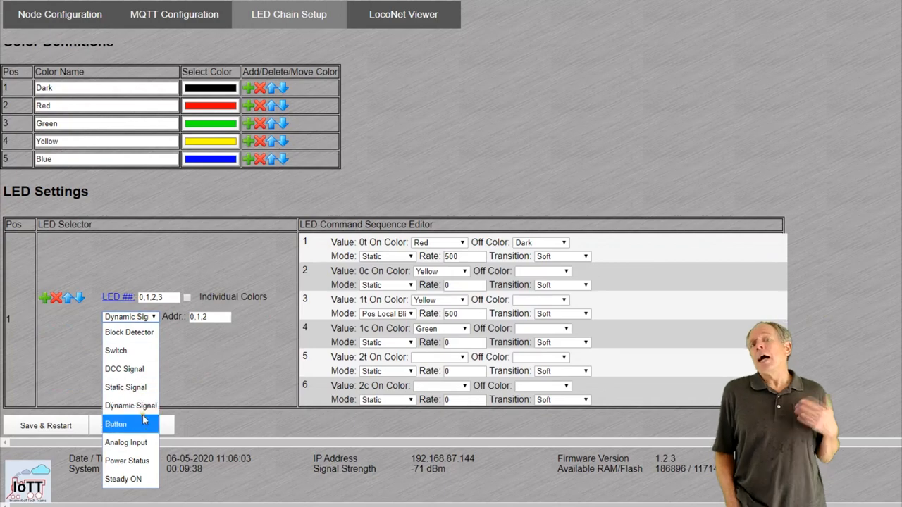
{"action": "left_click", "coordinate": [126, 387]}
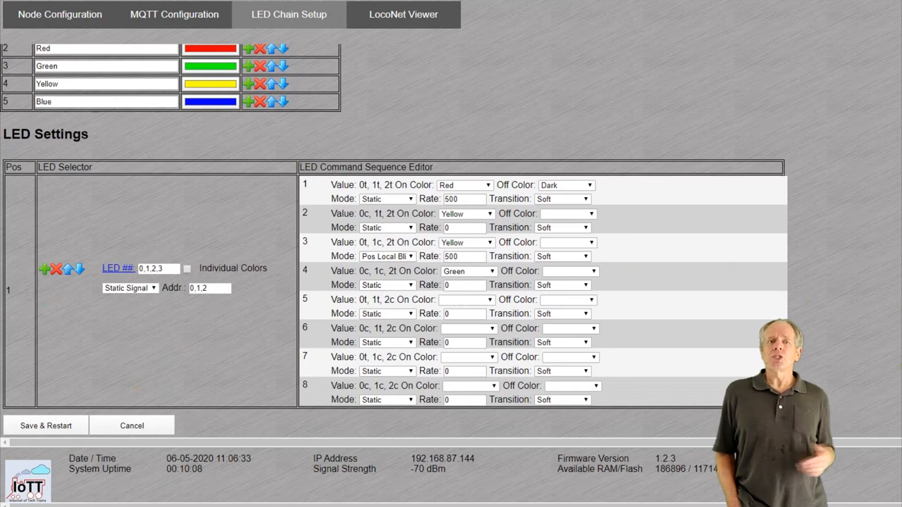
{"action": "mouse_move", "coordinate": [188, 312]}
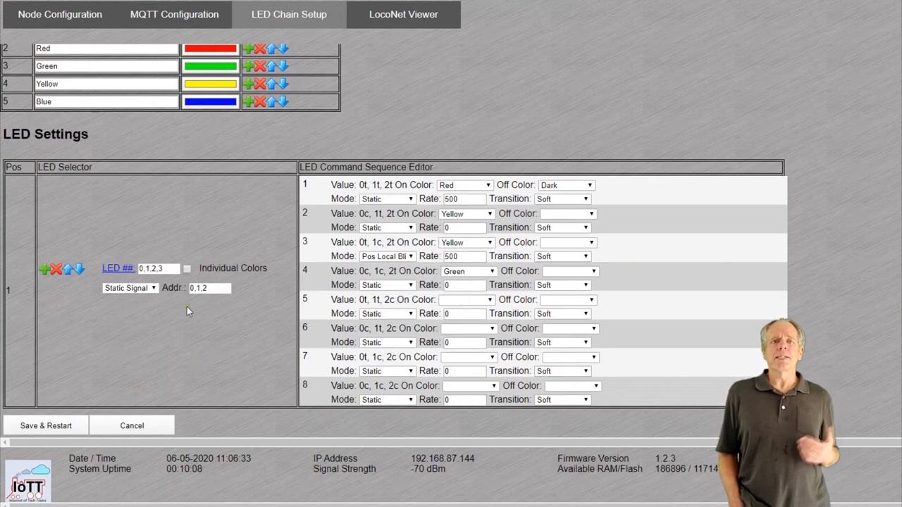
Step: Extend the LED addresses to 0,1,2,3 and change its type back to Dynamic Signal
{"action": "left_click", "coordinate": [211, 287]}
{"action": "type", "text": ",3"}
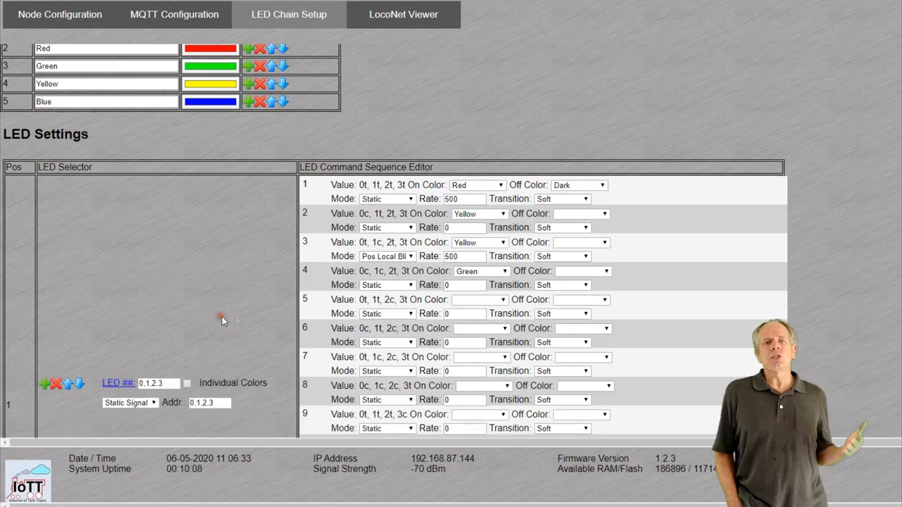
{"action": "scroll", "scroll_direction": "down", "scroll_amount": 3}
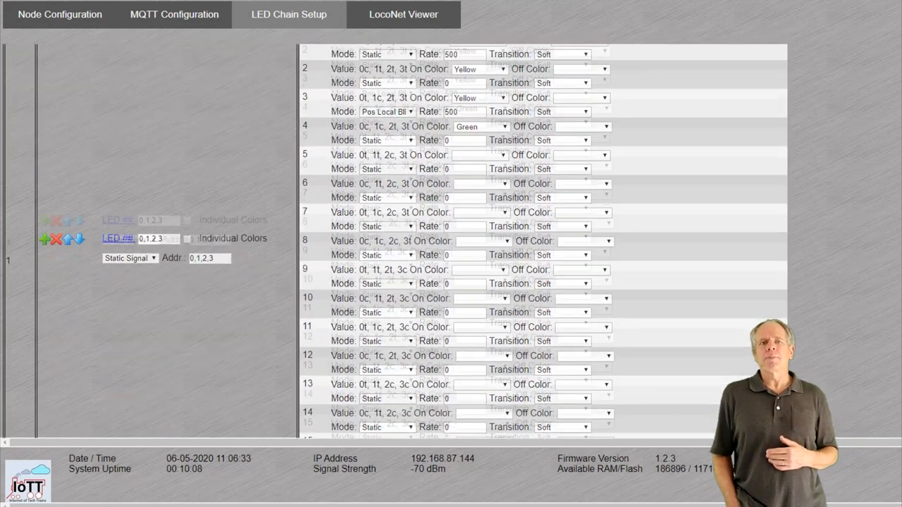
{"action": "scroll", "scroll_direction": "down", "scroll_amount": 3}
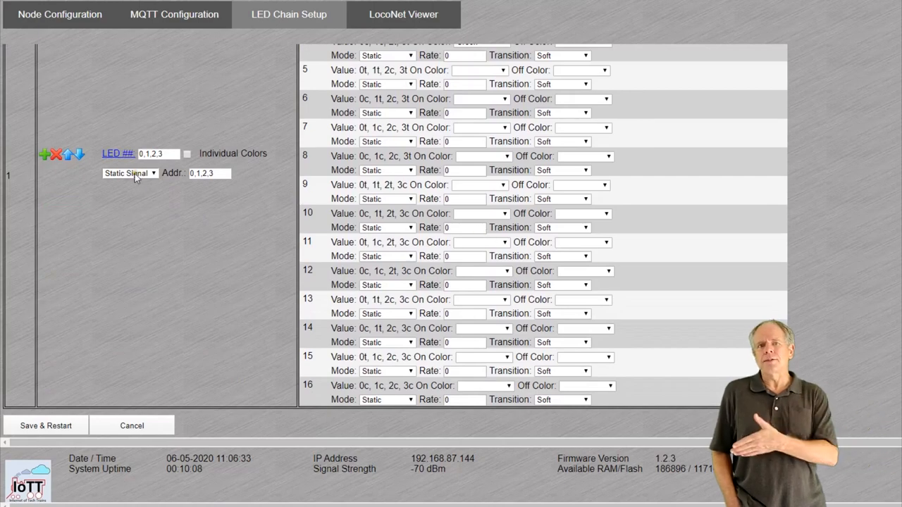
{"action": "left_click", "coordinate": [131, 172]}
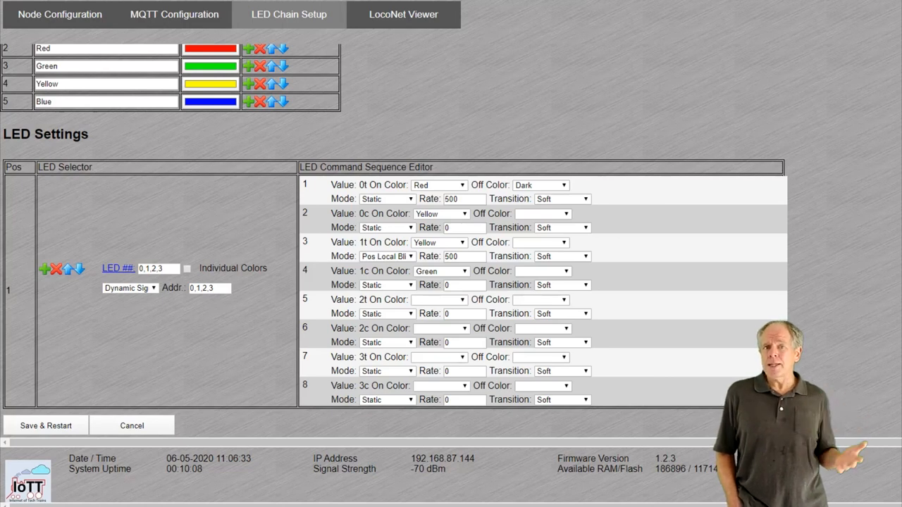
{"action": "mouse_move", "coordinate": [208, 345]}
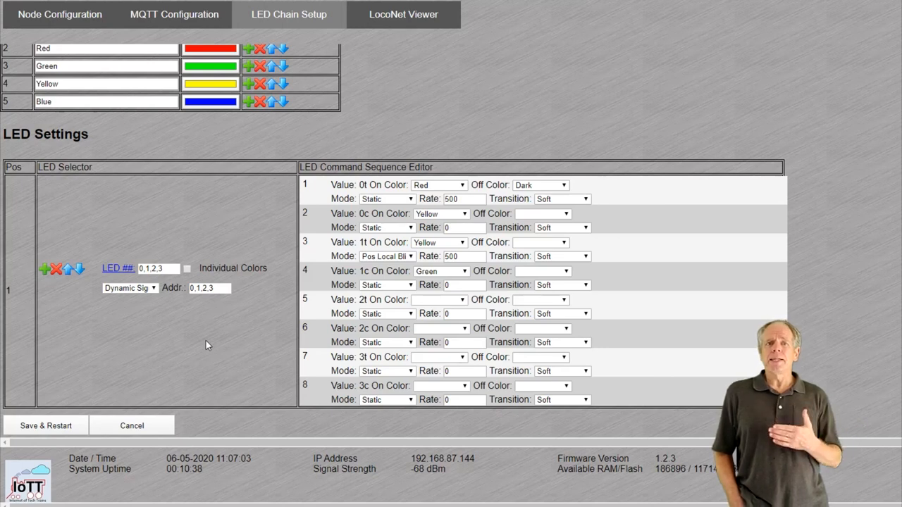
Step: Set the LED type to Button, yielding Down, Up, Click, Hold and Double Click steps
{"action": "left_click", "coordinate": [130, 288]}
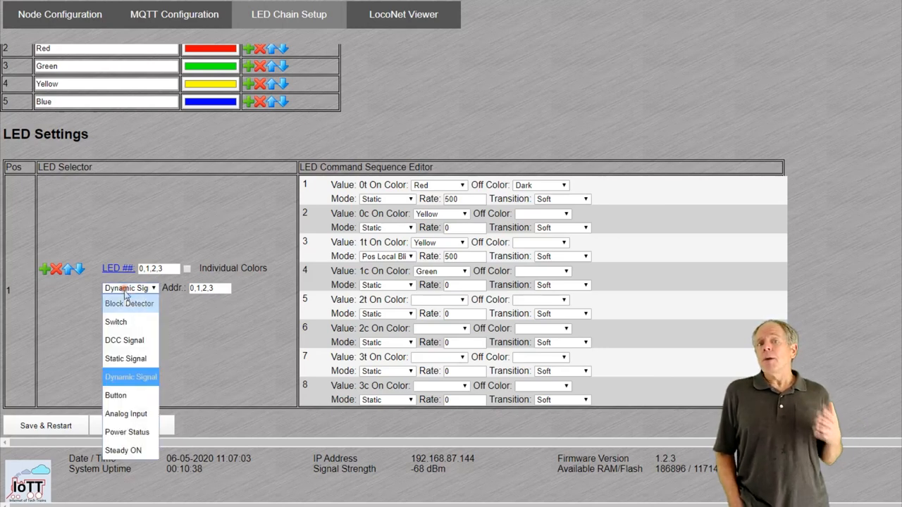
{"action": "left_click", "coordinate": [116, 395]}
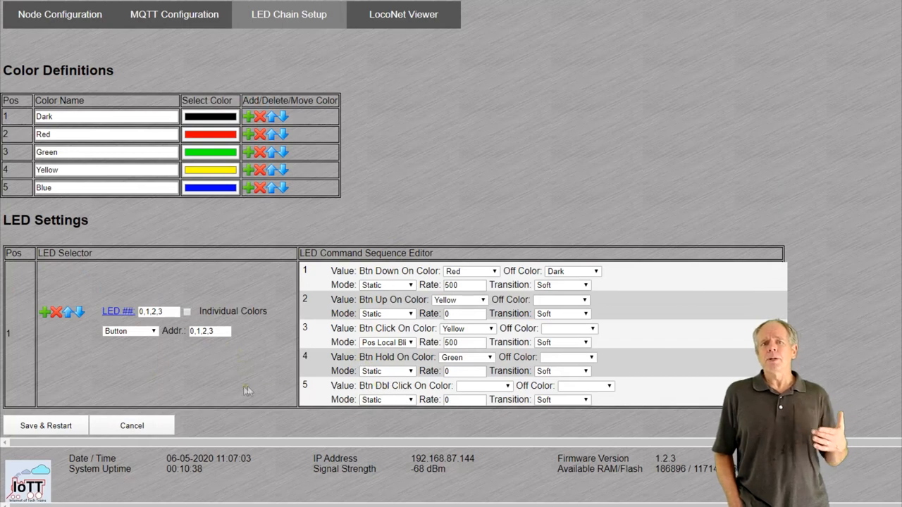
{"action": "mouse_move", "coordinate": [241, 392]}
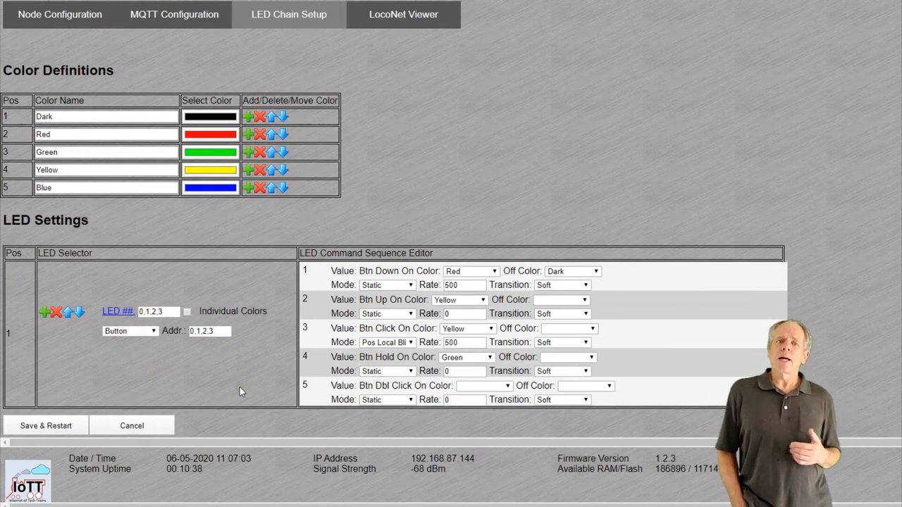
{"action": "mouse_move", "coordinate": [233, 396]}
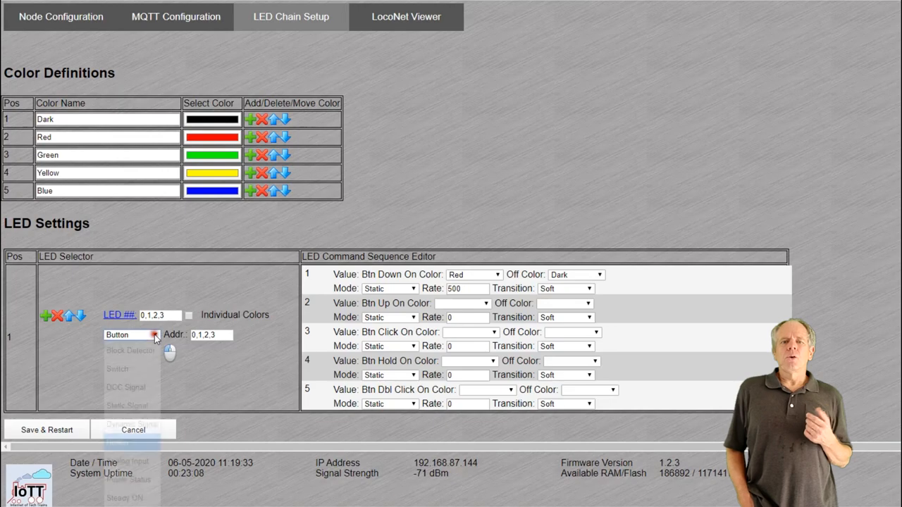
Step: Make the LED an Analog Input with thresholds 0, 1000, 2000, 3000, 4095, opening the 1000 step's colour
{"action": "left_click", "coordinate": [154, 335]}
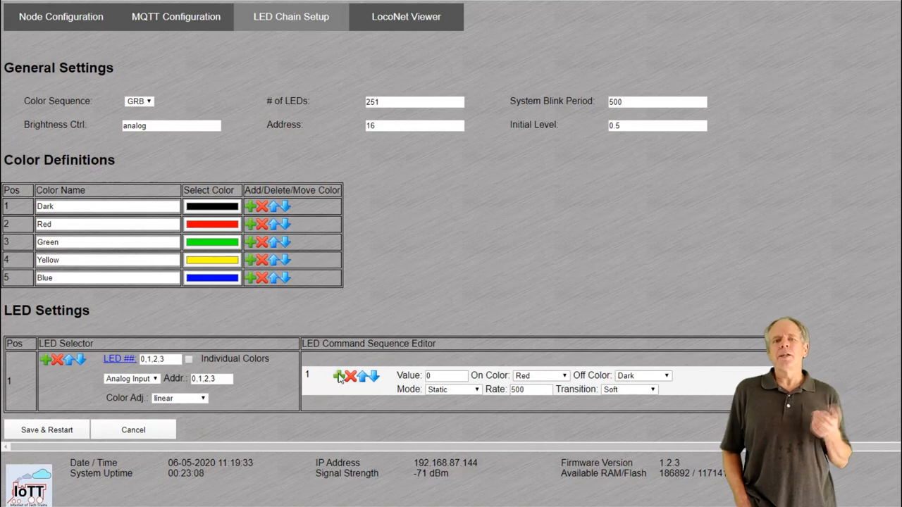
{"action": "left_click", "coordinate": [338, 375]}
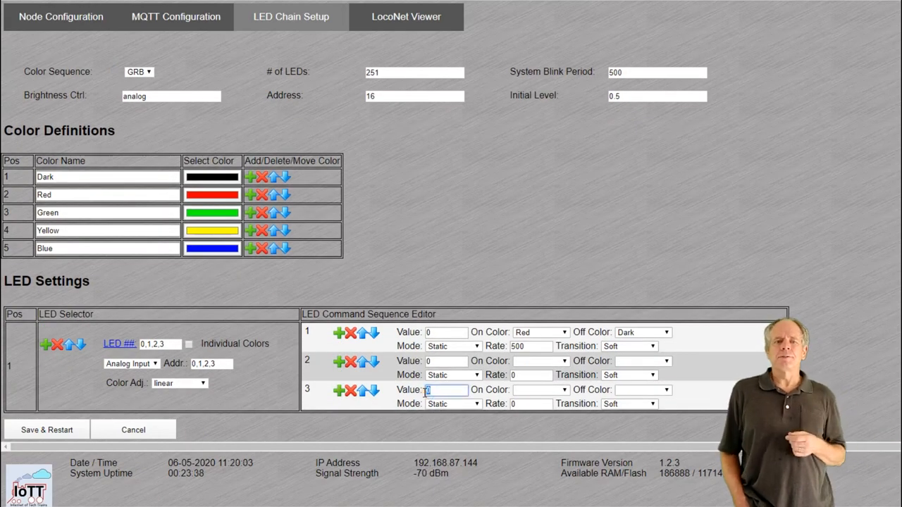
{"action": "type", "text": "4095"}
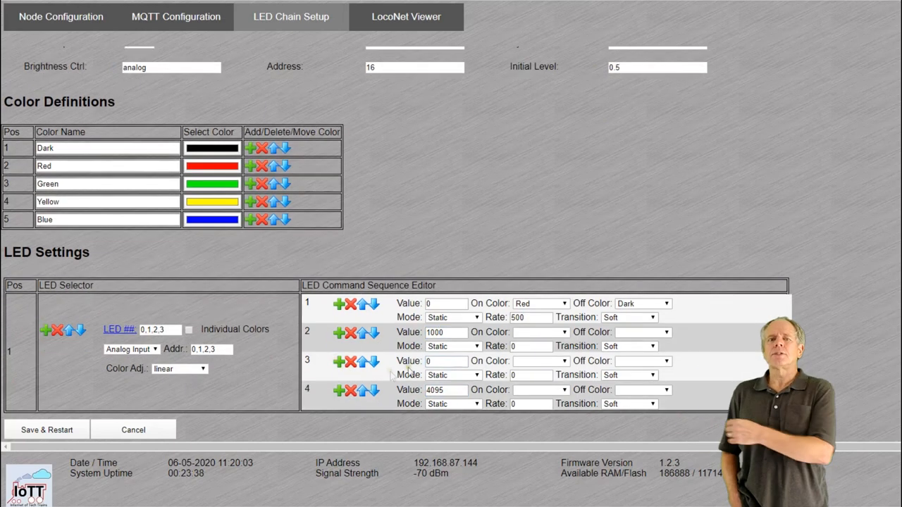
{"action": "type", "text": "2000"}
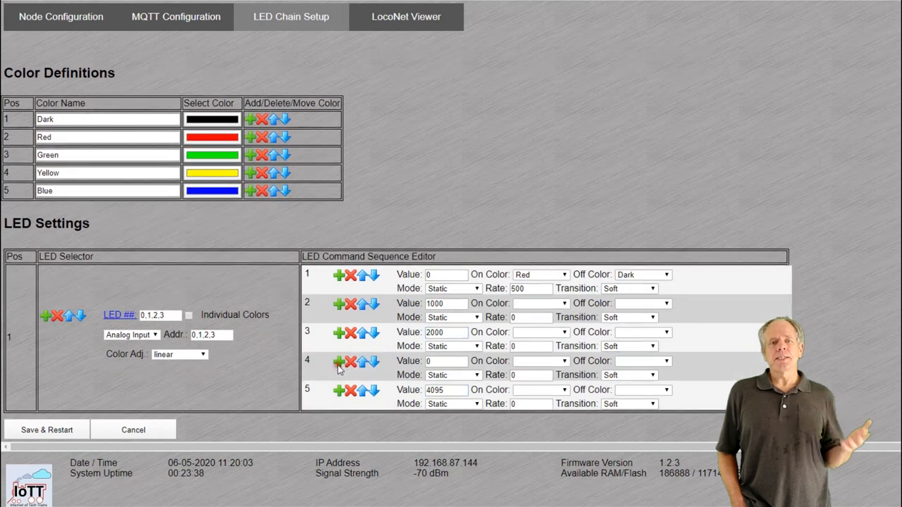
{"action": "type", "text": "3"}
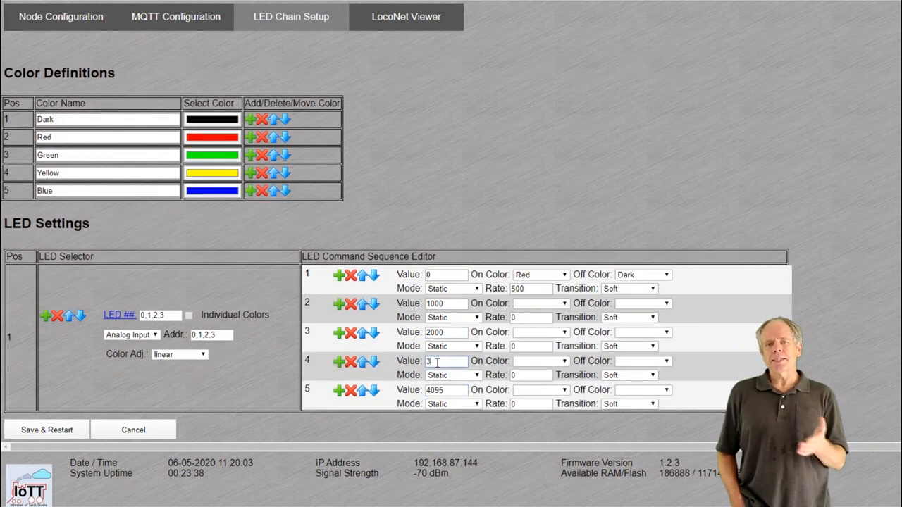
{"action": "type", "text": "000"}
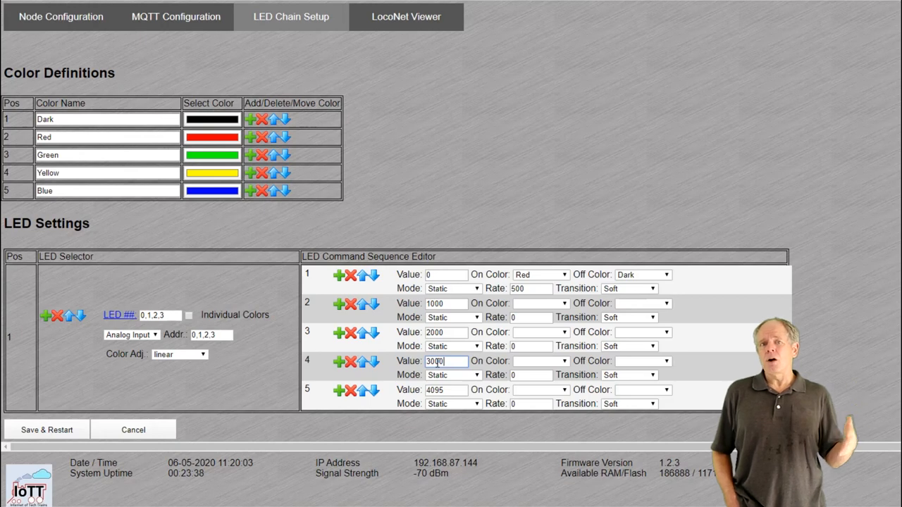
{"action": "left_click", "coordinate": [540, 303]}
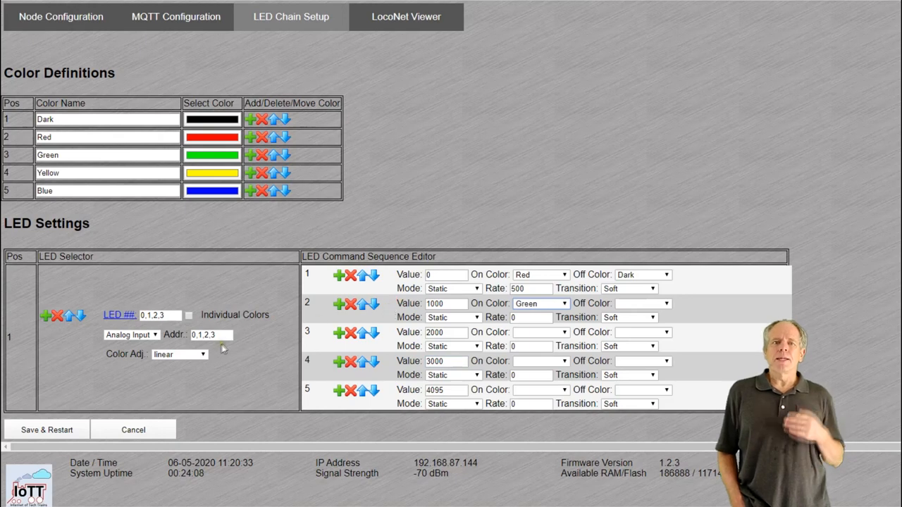
Step: Choose Green as the on colour for the 1000 threshold step
{"action": "left_click", "coordinate": [180, 354]}
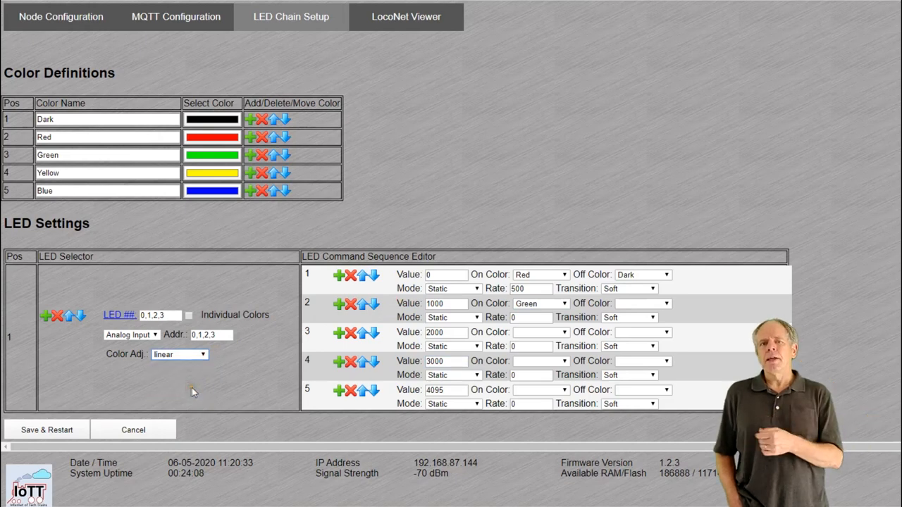
{"action": "mouse_move", "coordinate": [238, 381]}
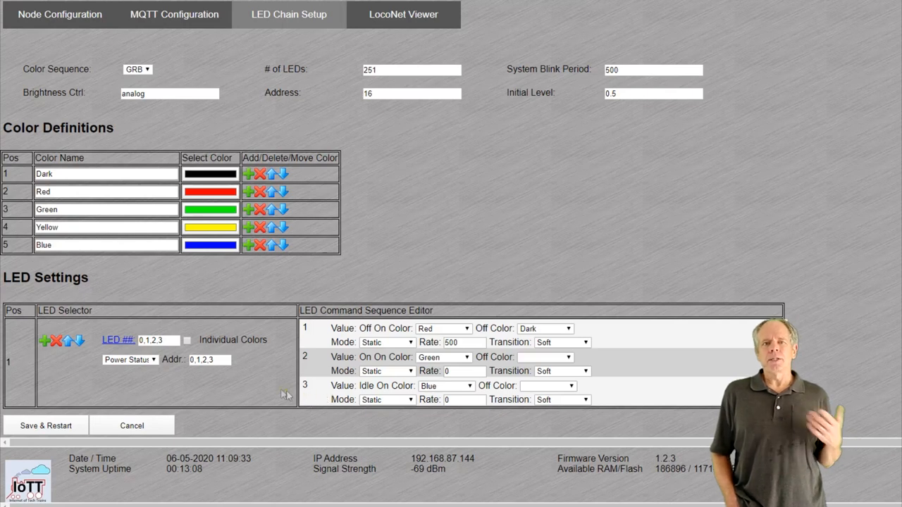
{"action": "mouse_move", "coordinate": [261, 400]}
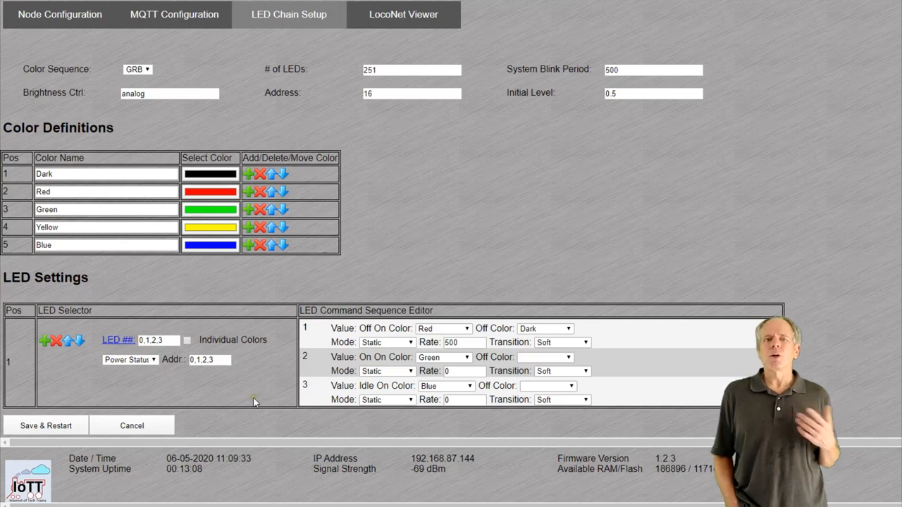
{"action": "mouse_move", "coordinate": [243, 402]}
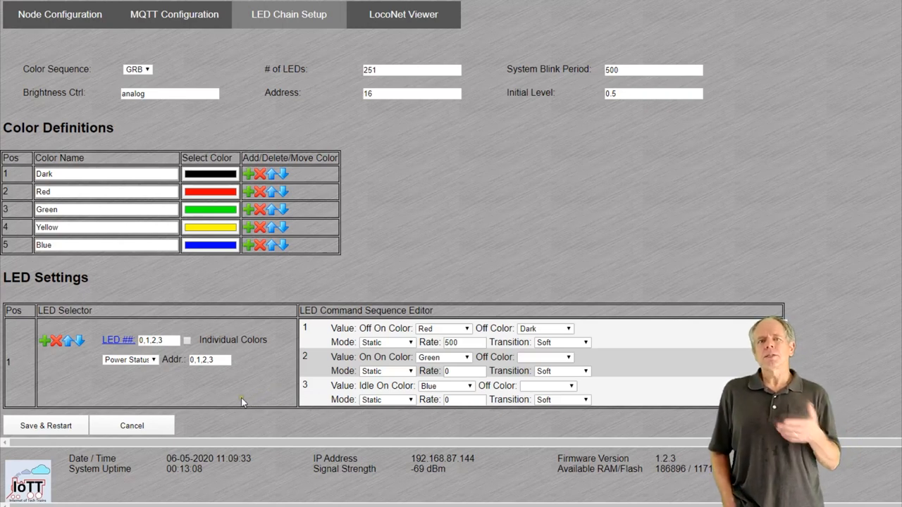
Step: Open the LED type dropdown, currently set to Power Status
{"action": "left_click", "coordinate": [129, 360]}
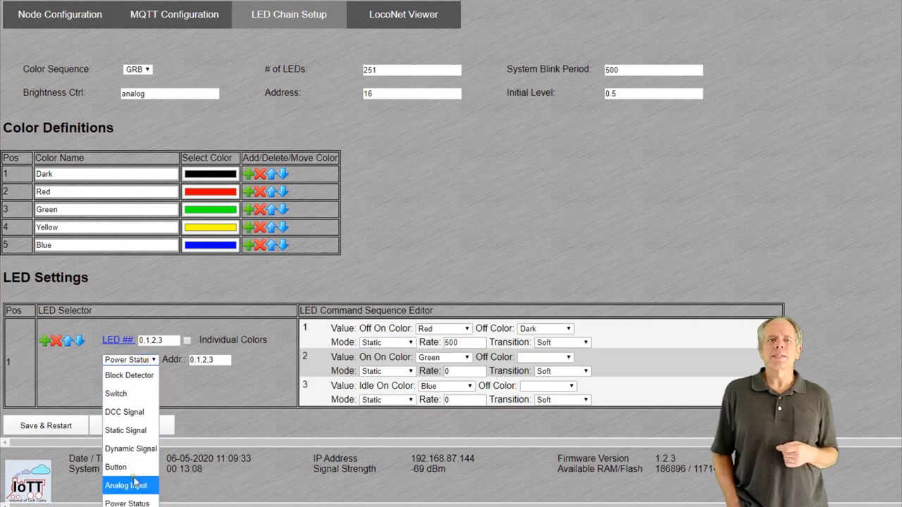